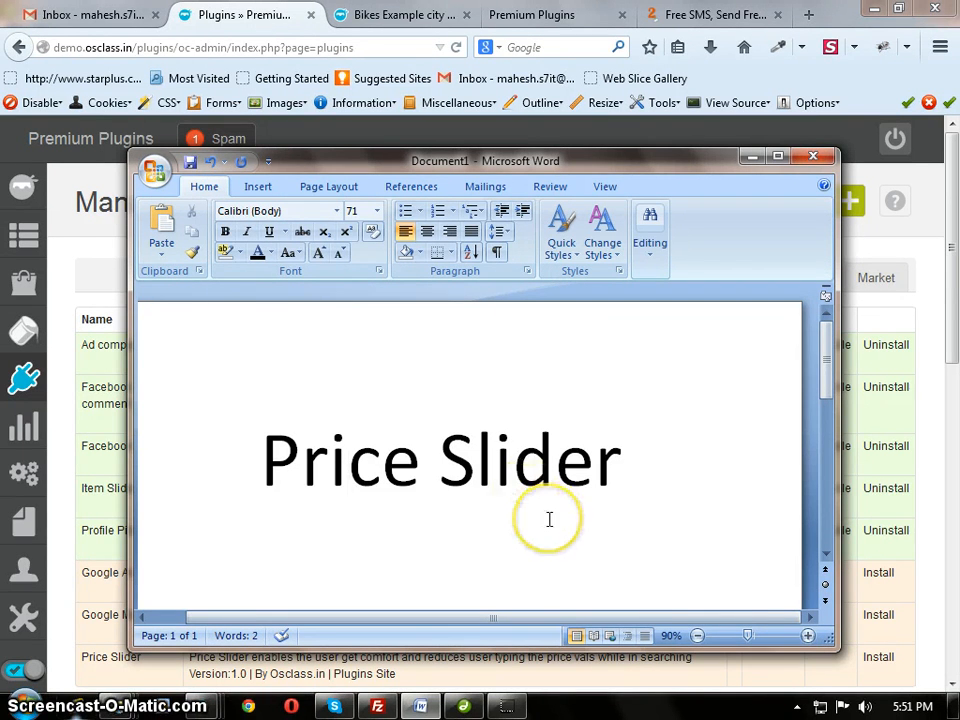
mouse_move(584, 396)
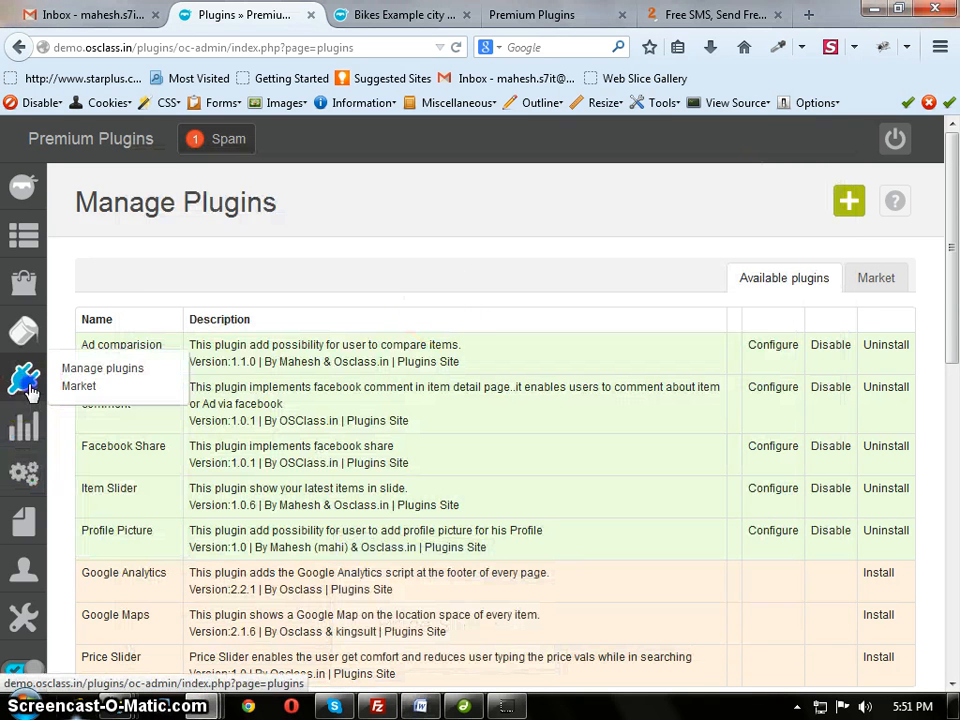
- Install the Price Slider plugin from the Manage Plugins list
scroll("down", 3)
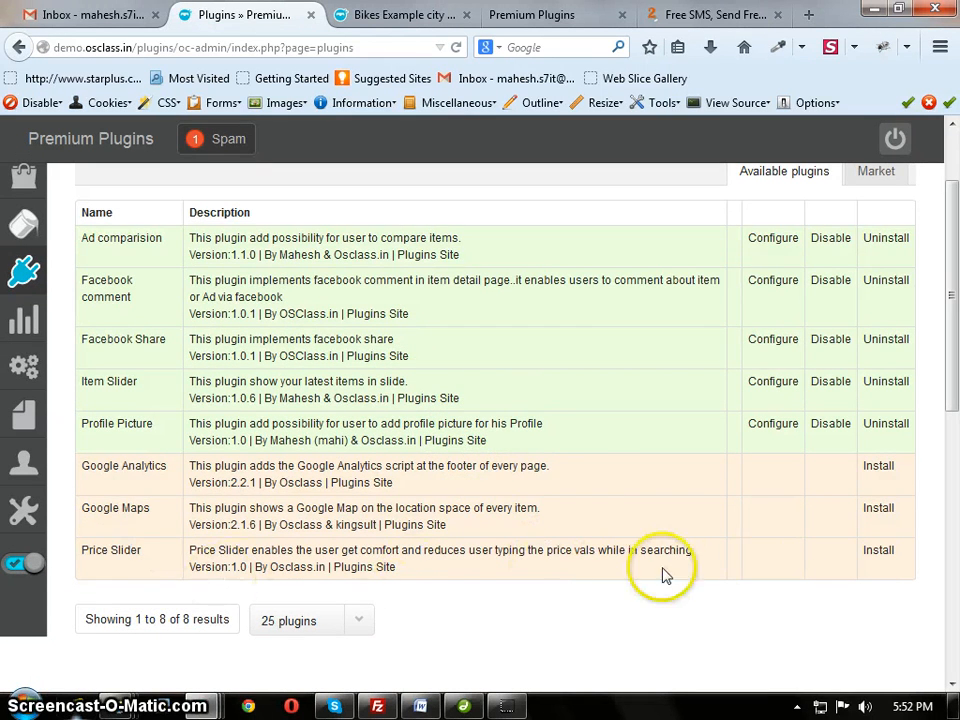
mouse_move(878, 550)
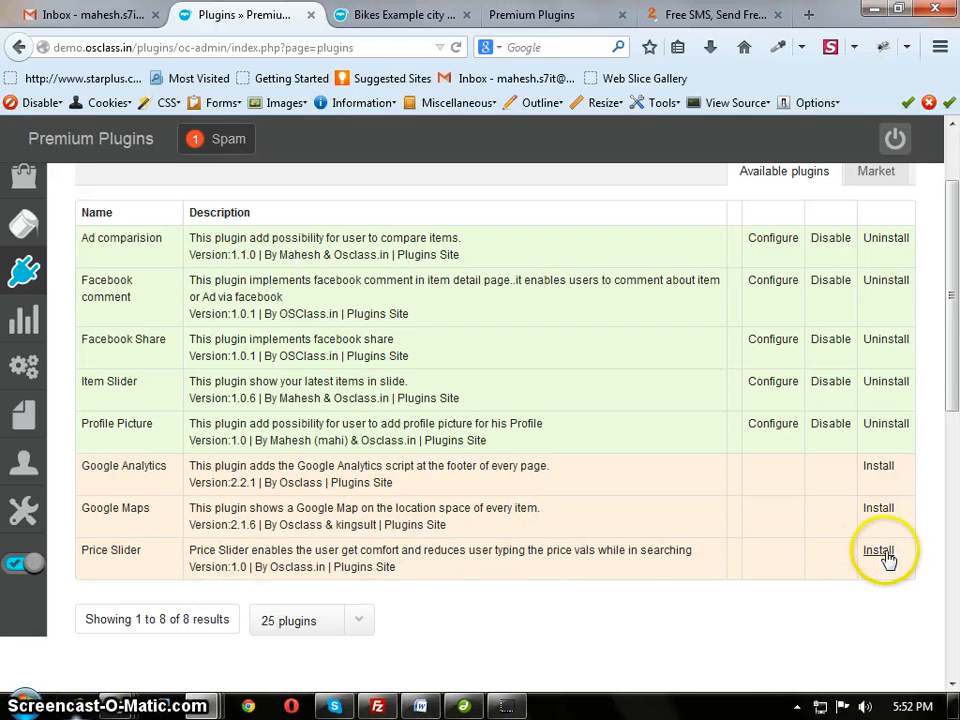
left_click(878, 550)
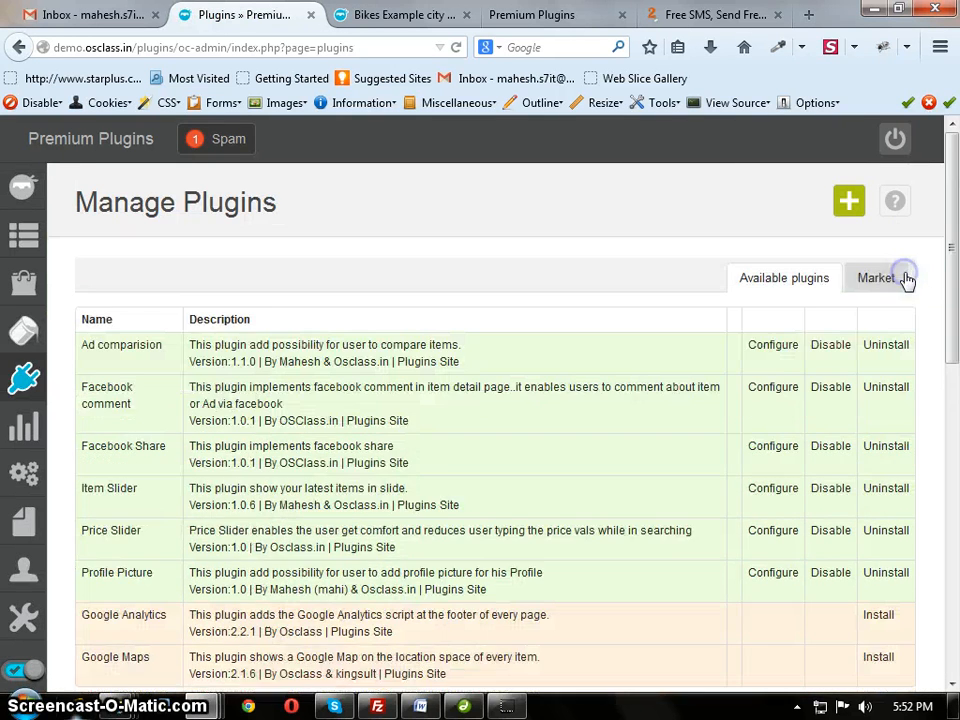
mouse_move(530, 490)
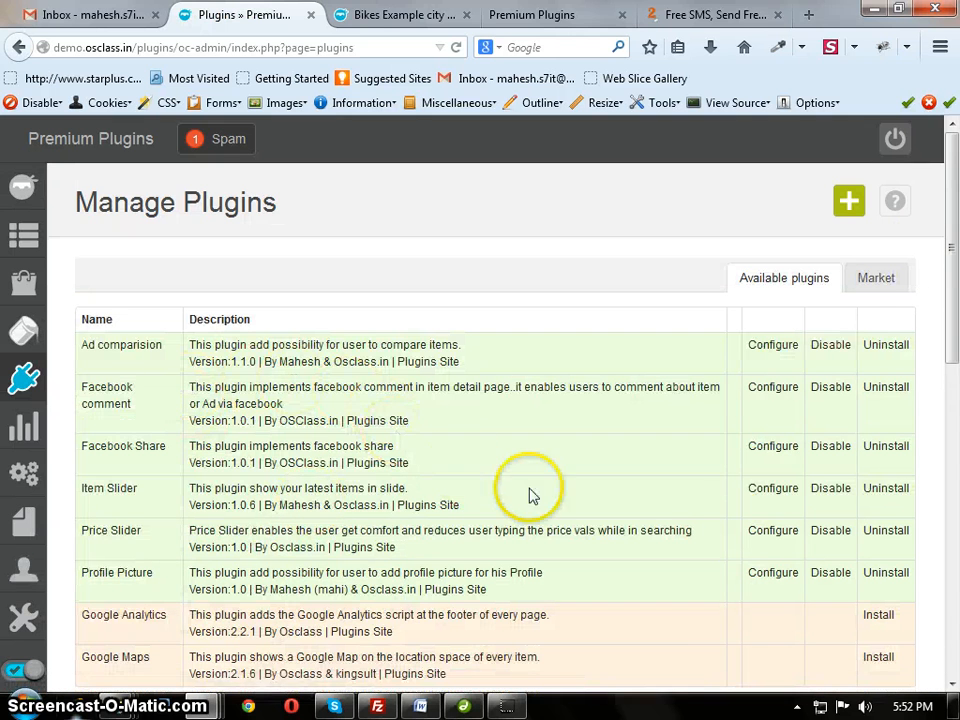
- Open Price Slider's configuration and select its <?php show_slider(); ?> snippet
left_click(772, 530)
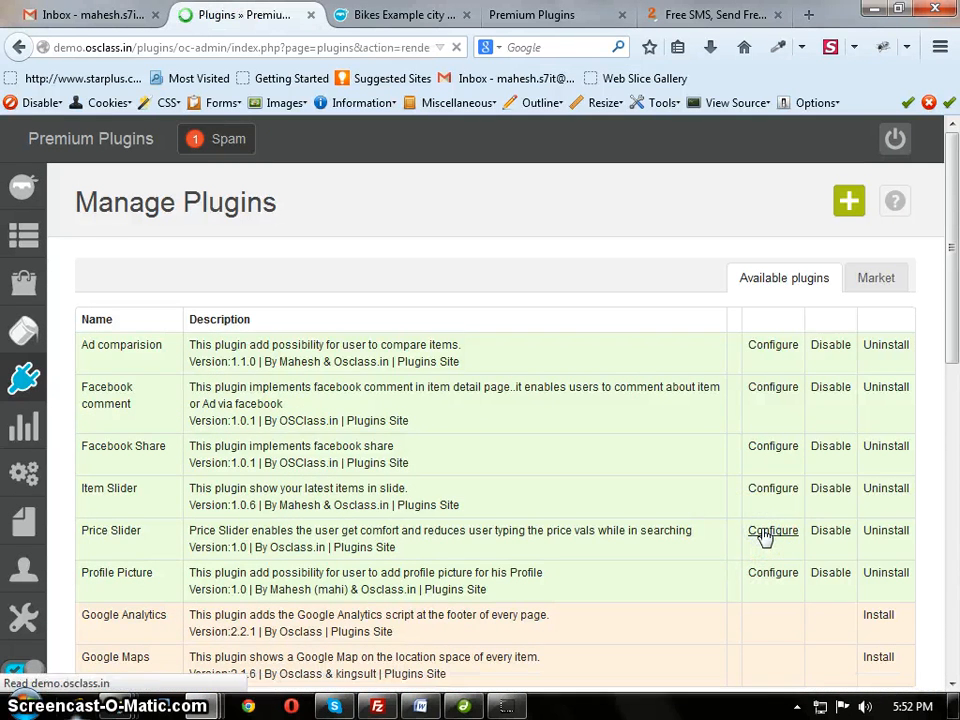
left_click(772, 530)
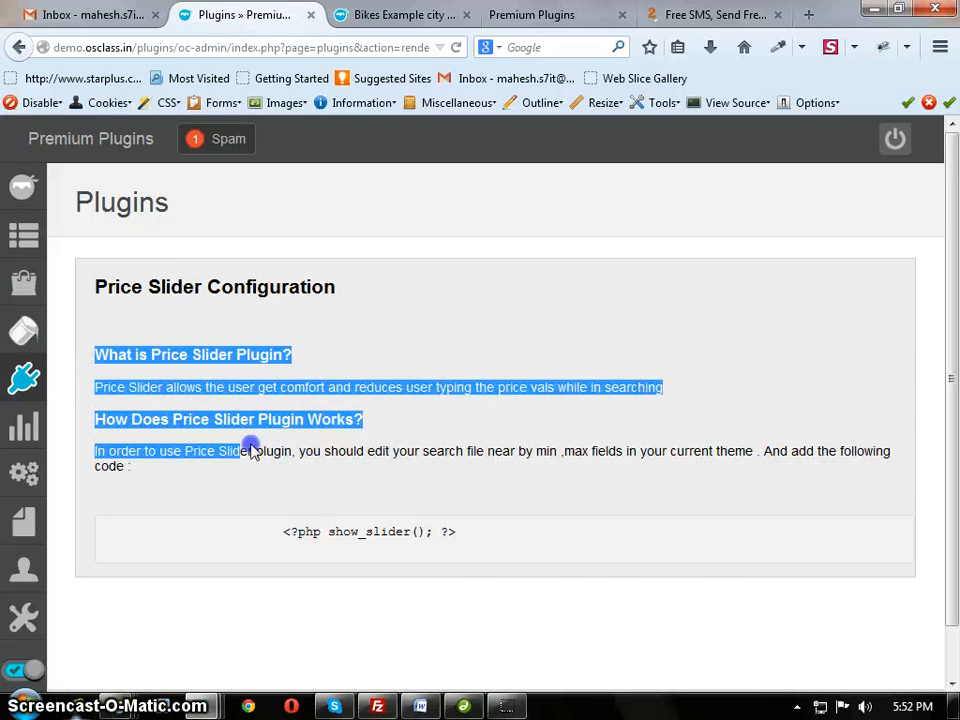
left_click(256, 480)
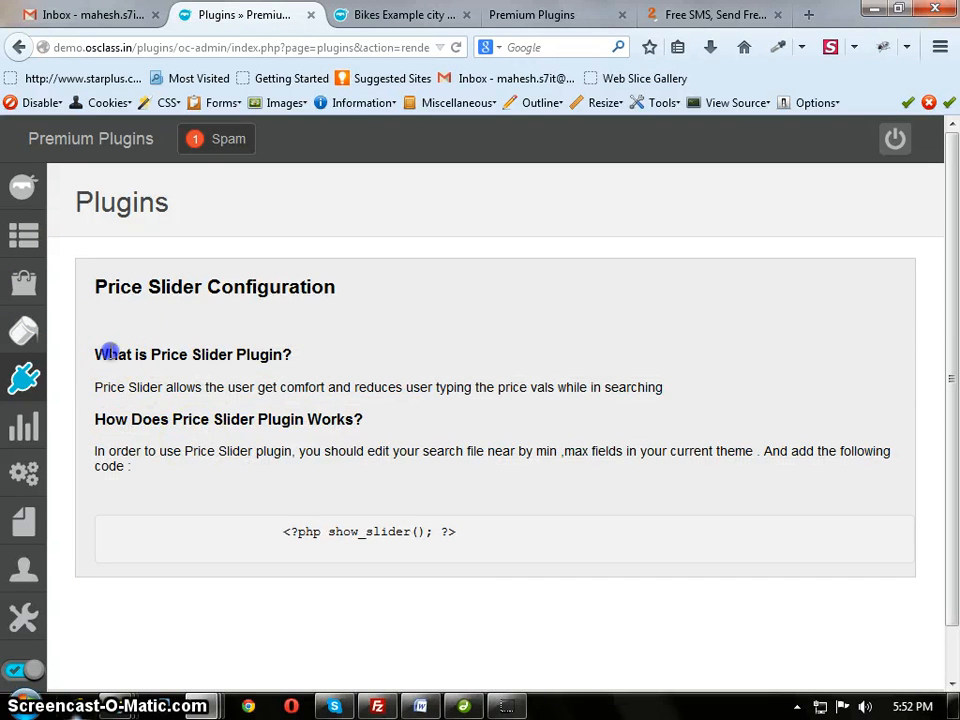
left_click_drag(94, 354, 530, 388)
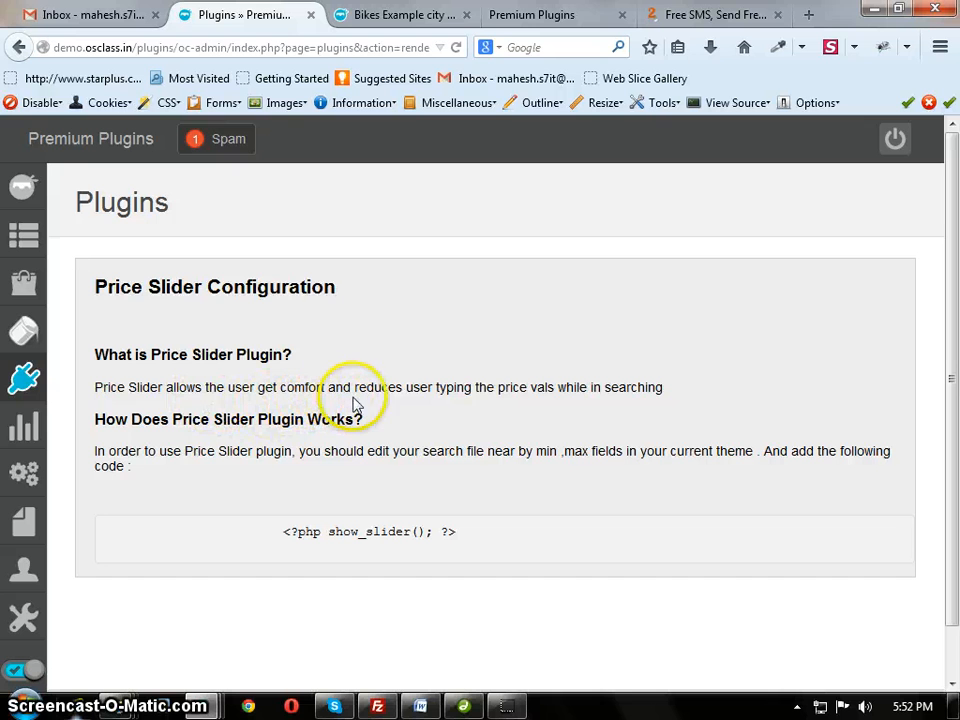
mouse_move(544, 404)
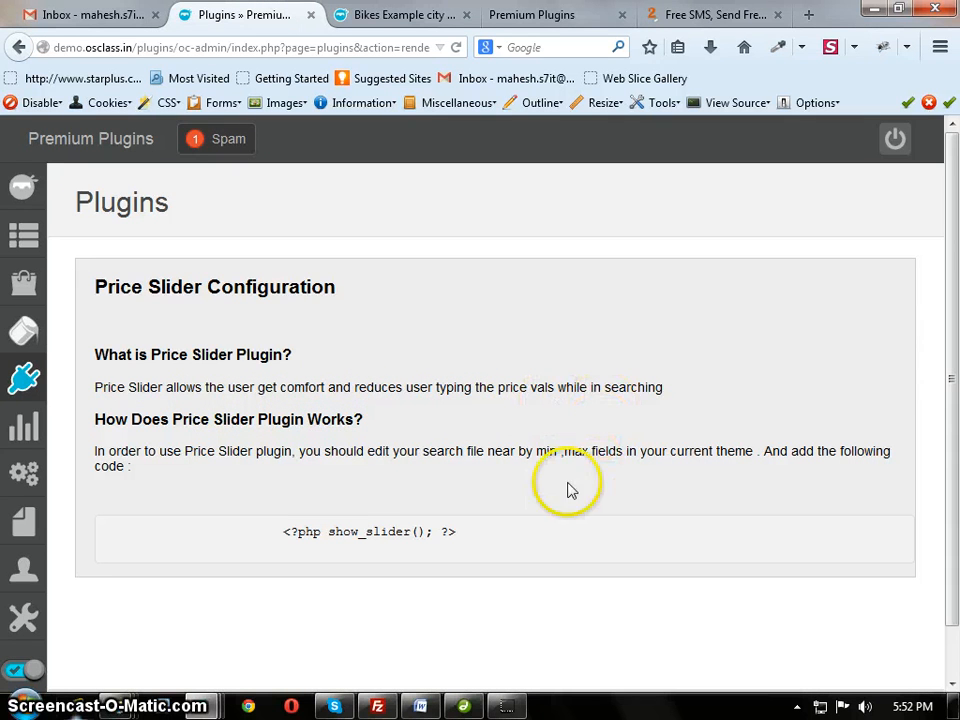
mouse_move(284, 550)
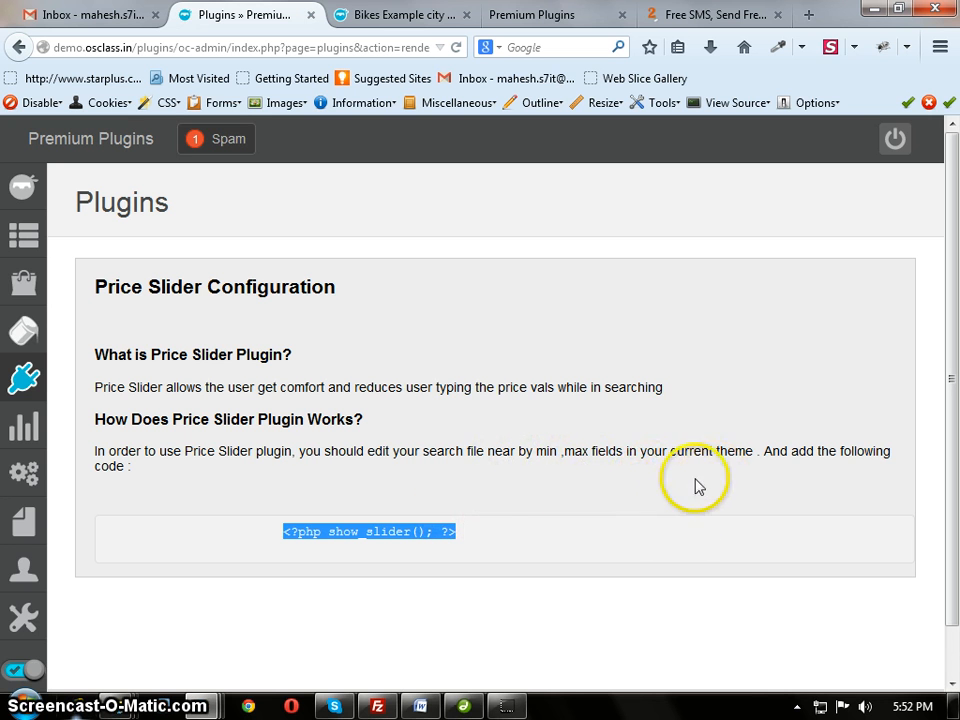
mouse_move(432, 552)
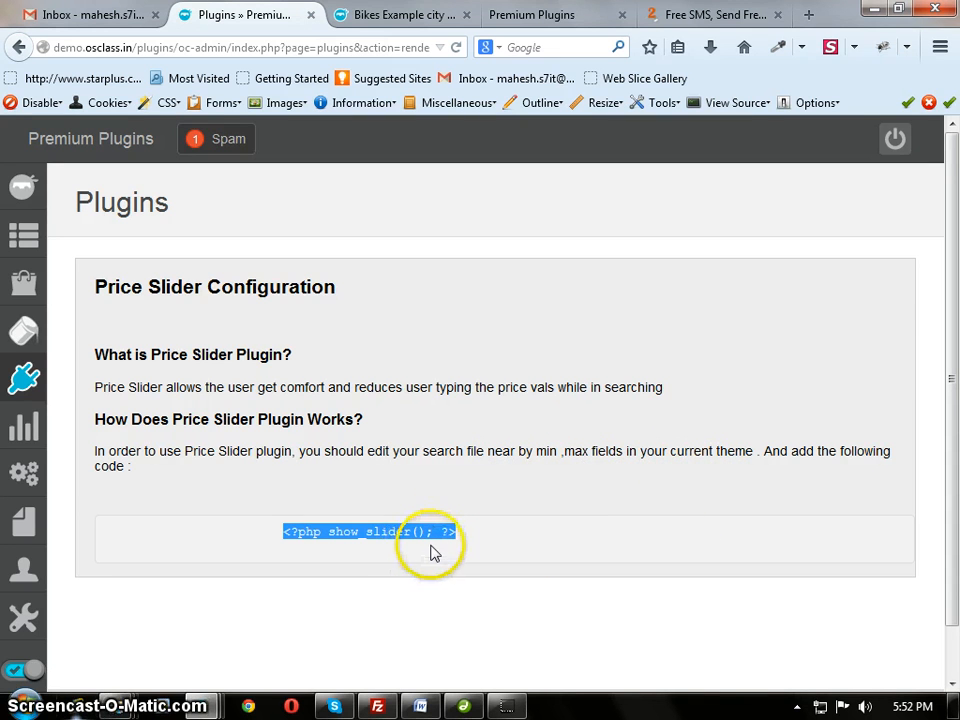
mouse_move(590, 464)
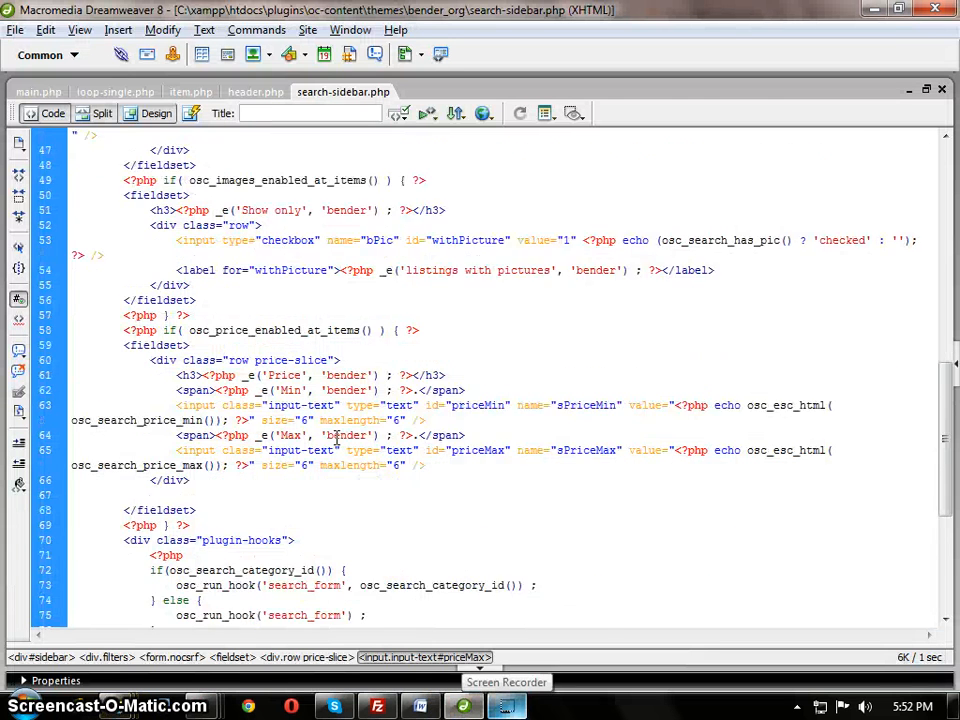
- Scroll search-sidebar.php to the priceMin/priceMax fields in the price-slice fieldset
scroll("down", 3)
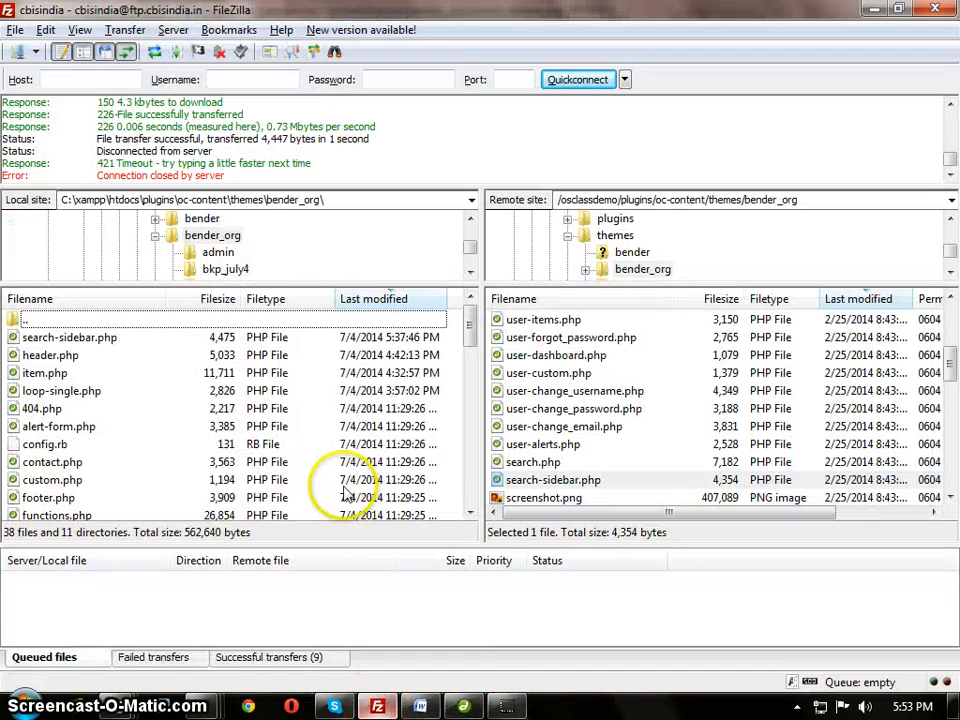
- Upload search-sidebar.php to the remote bender_org theme folder, overwriting the old copy
left_click(52, 480)
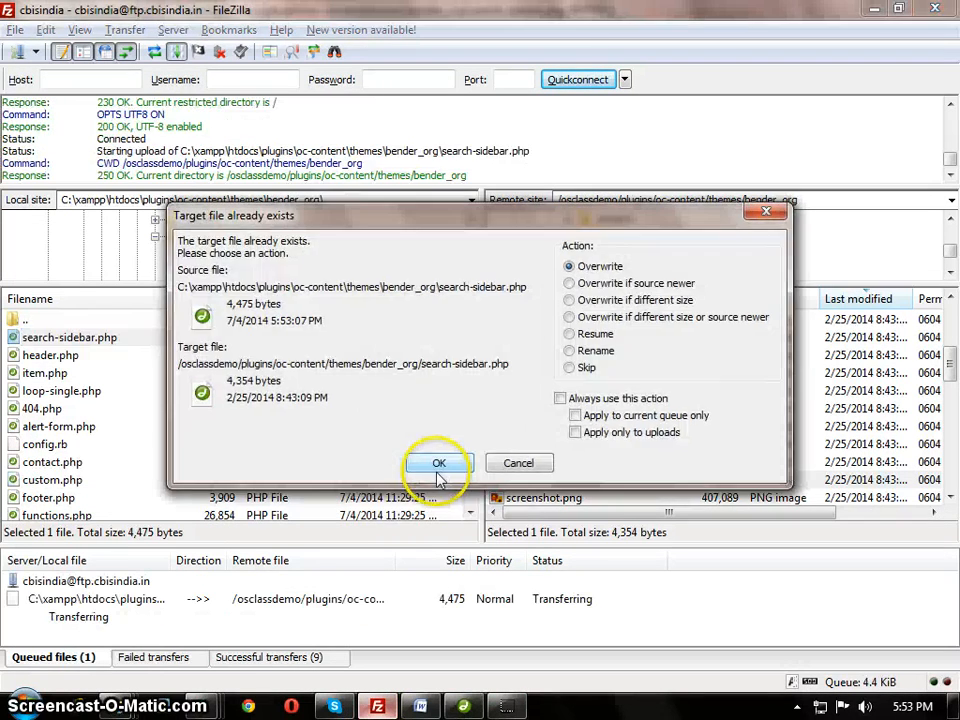
left_click(440, 464)
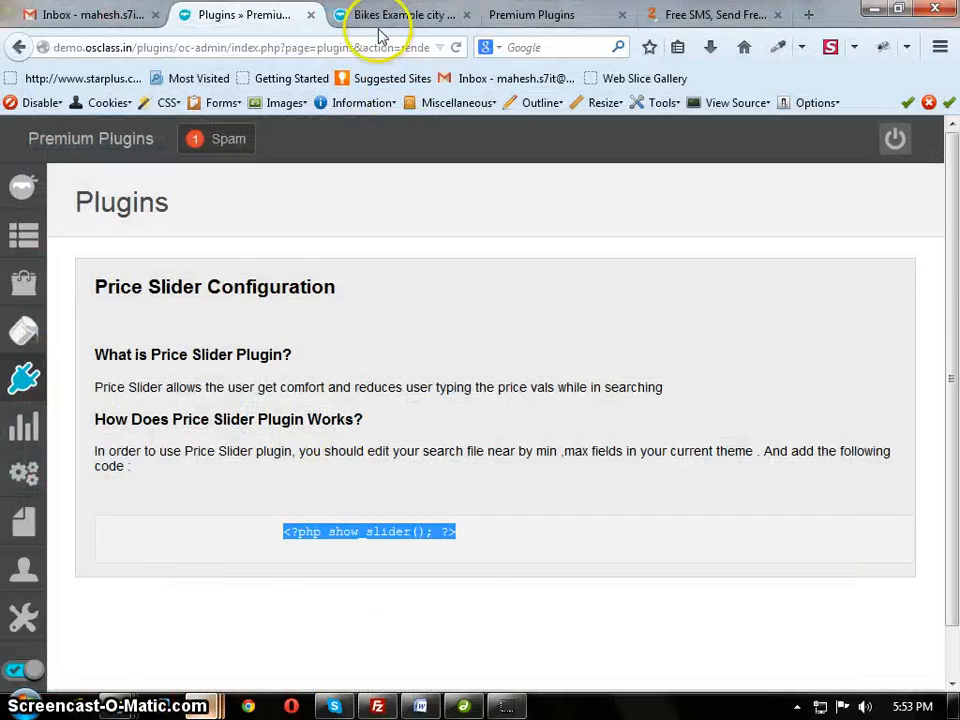
- Switch to the public site and run a homepage search listing all 9 results
left_click(400, 14)
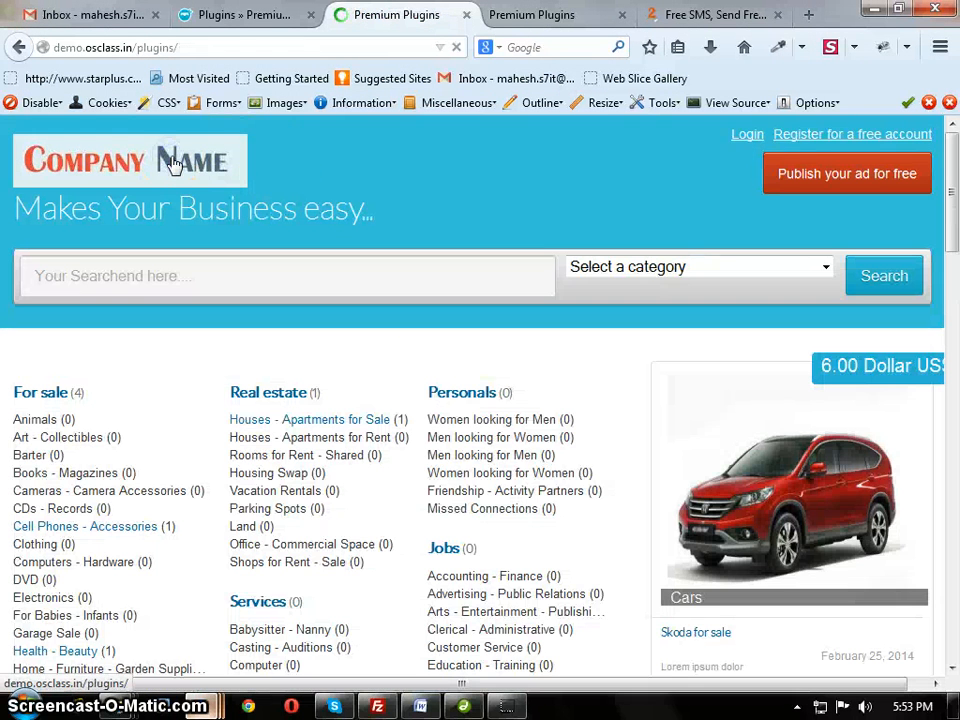
scroll("down", 3)
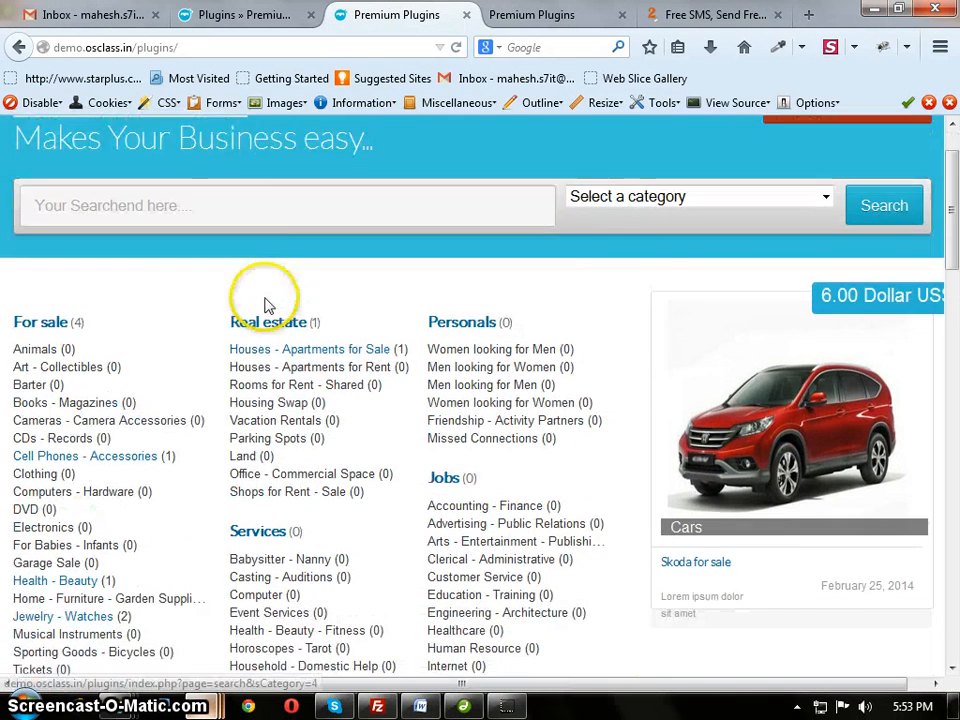
left_click(884, 204)
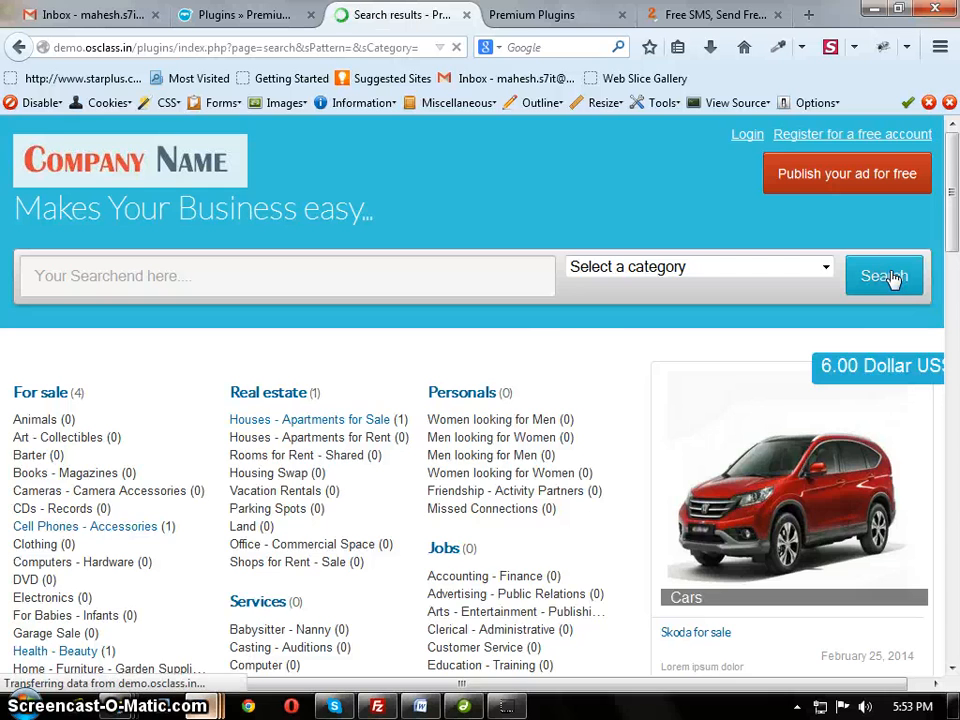
left_click(884, 276)
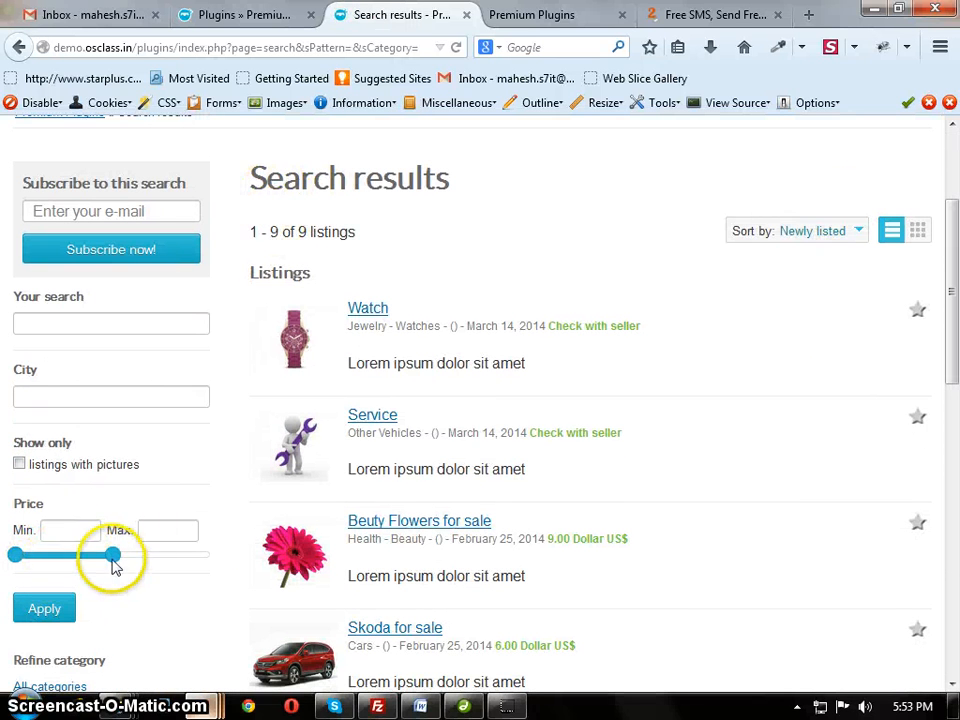
- Try the price slider, setting minimum 692 and maximum 20000 with all 9 listings shown
left_click_drag(110, 556, 62, 556)
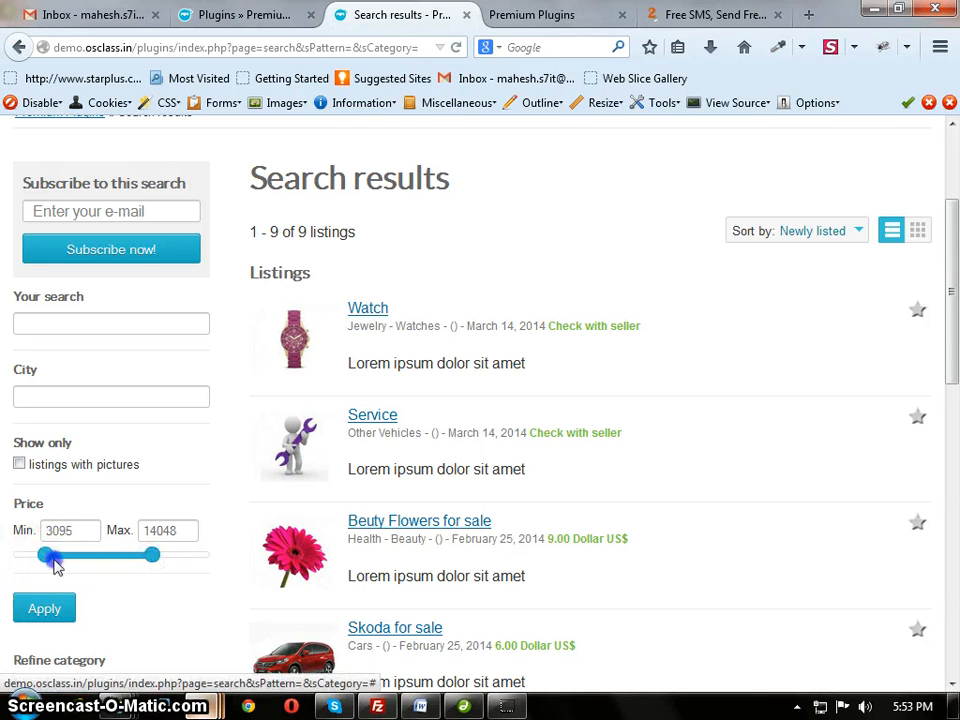
left_click_drag(50, 556, 20, 556)
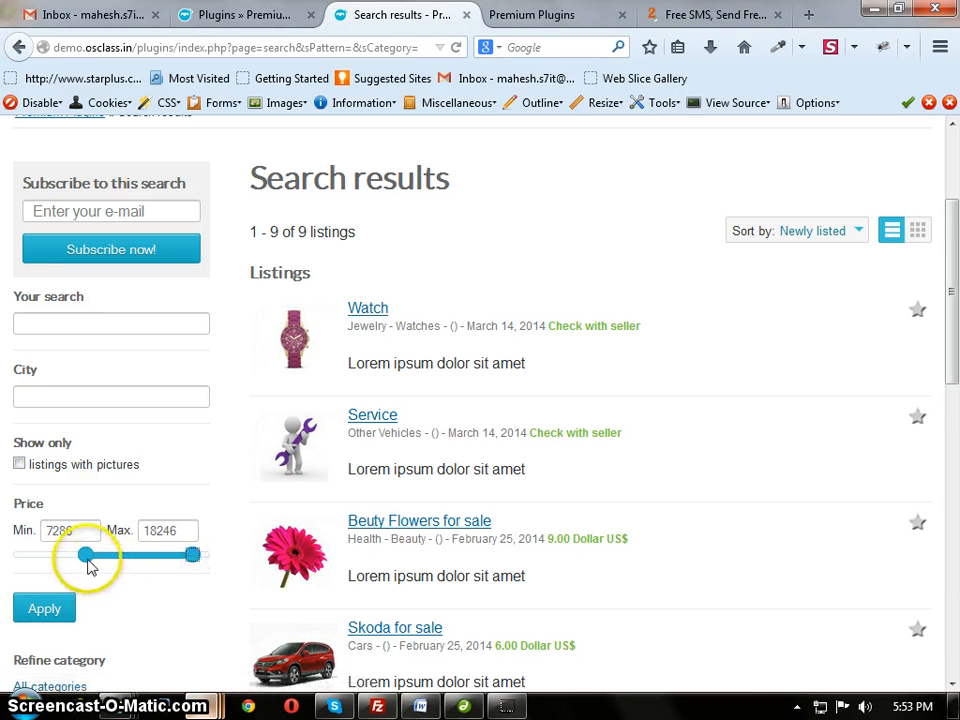
left_click_drag(84, 556, 22, 556)
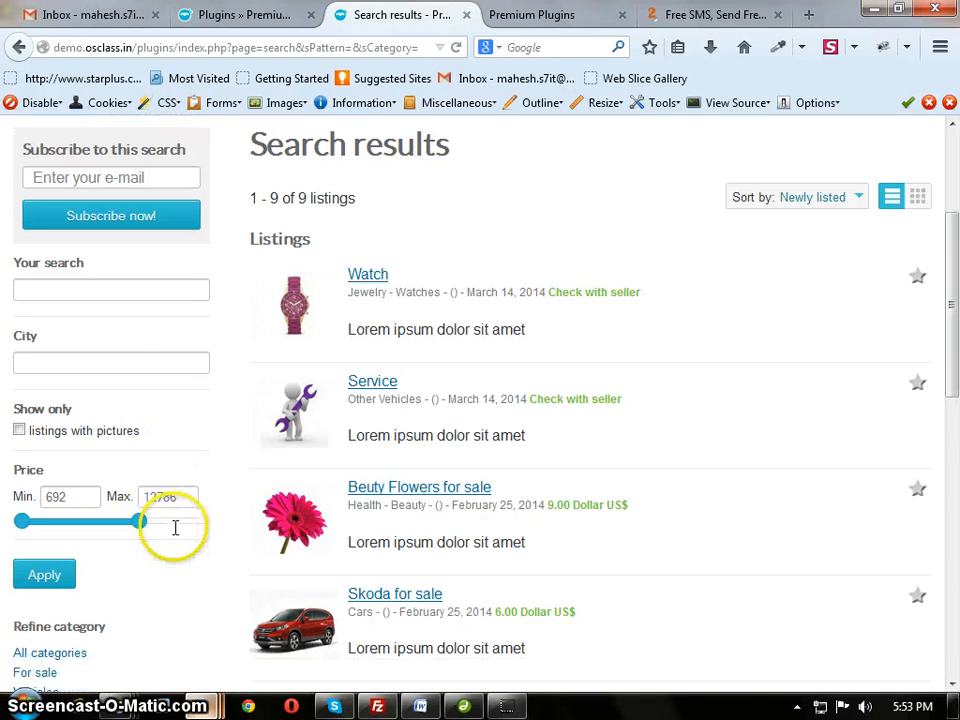
scroll("down", 3)
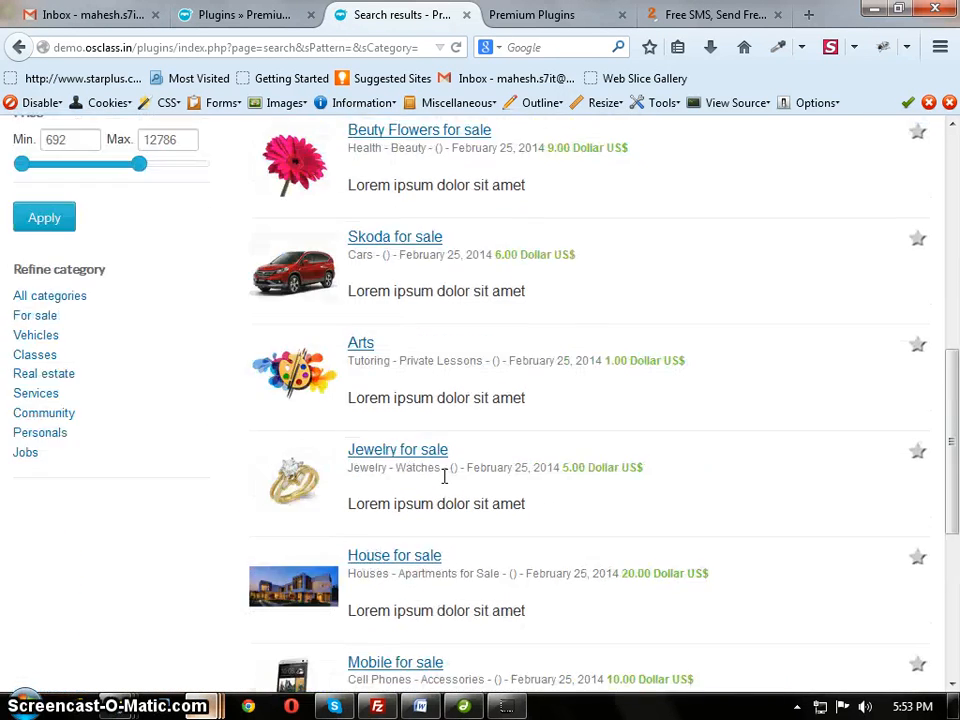
scroll("down", 3)
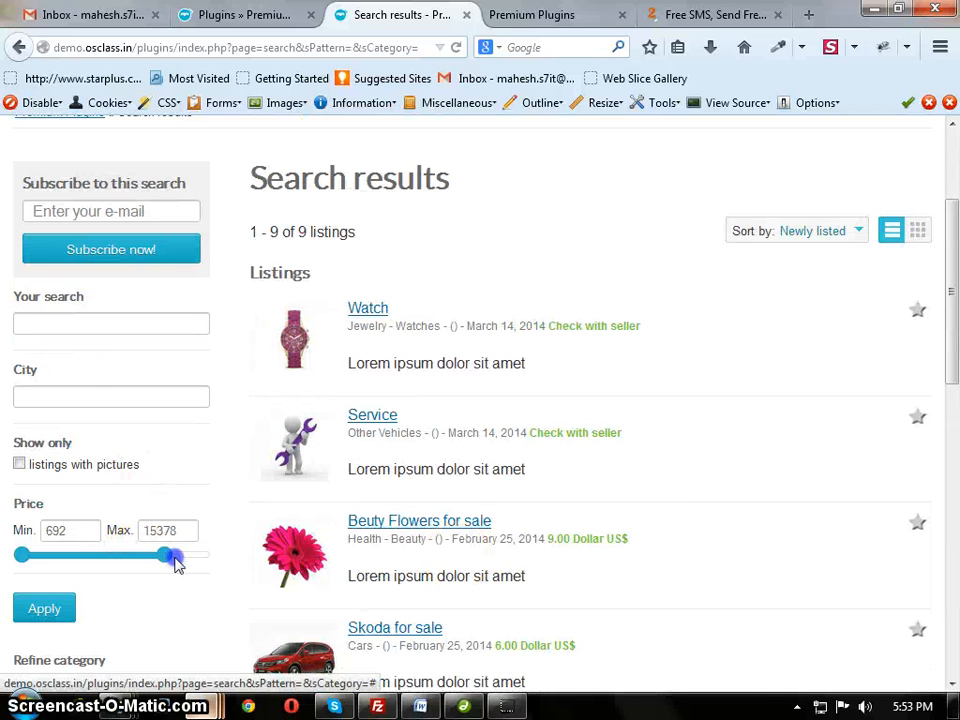
left_click_drag(174, 556, 210, 556)
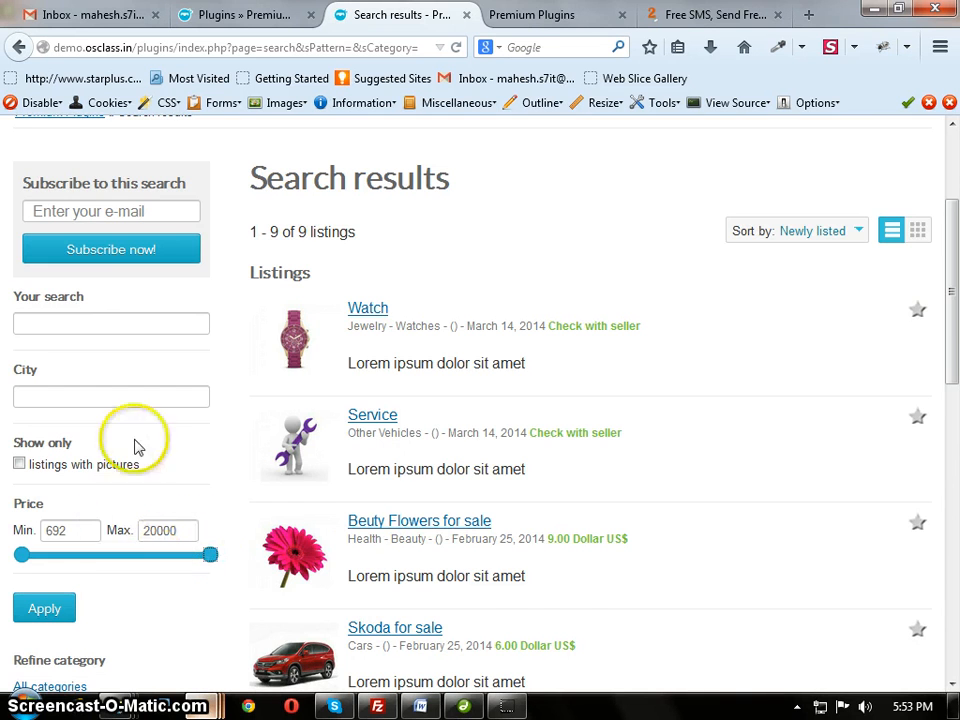
- Highlight the Bikes listing's 20000 price, then enter the For sale category
scroll("down", 3)
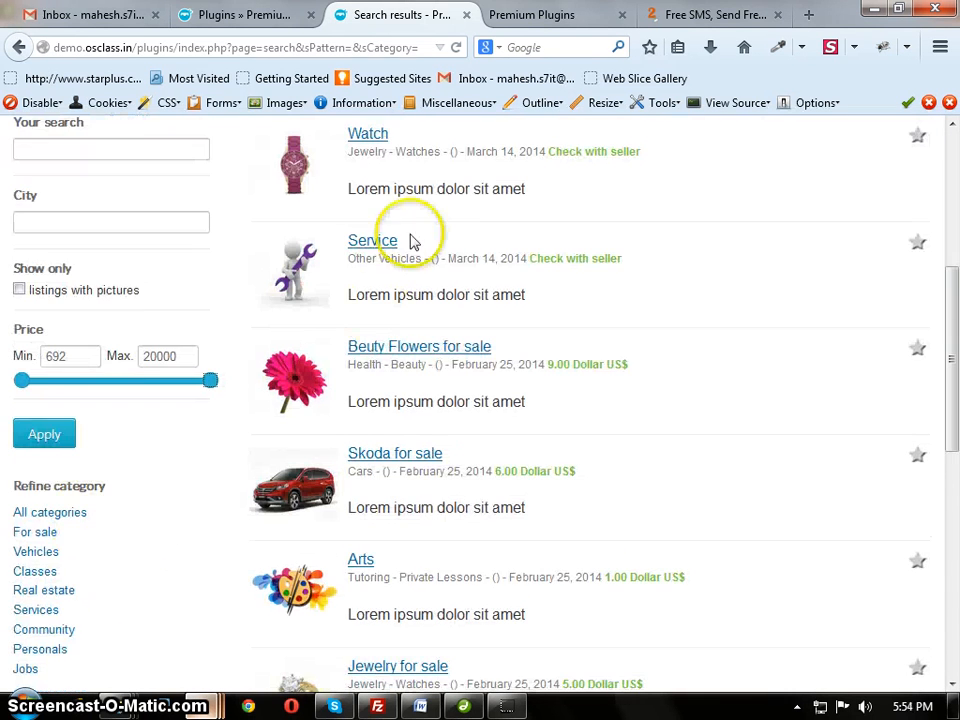
scroll("down", 3)
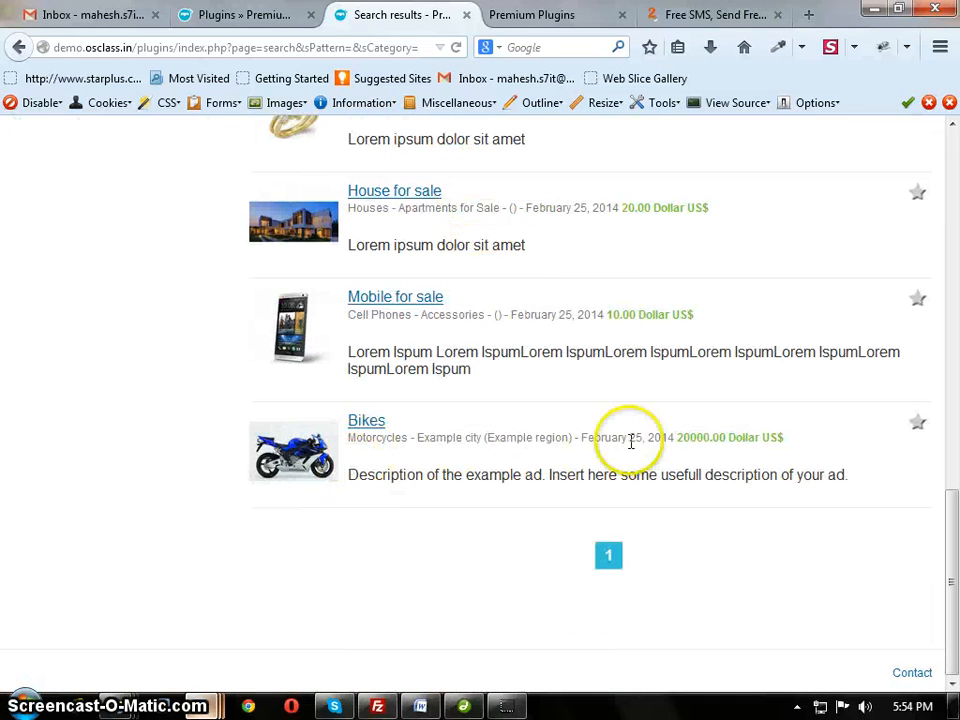
double_click(690, 436)
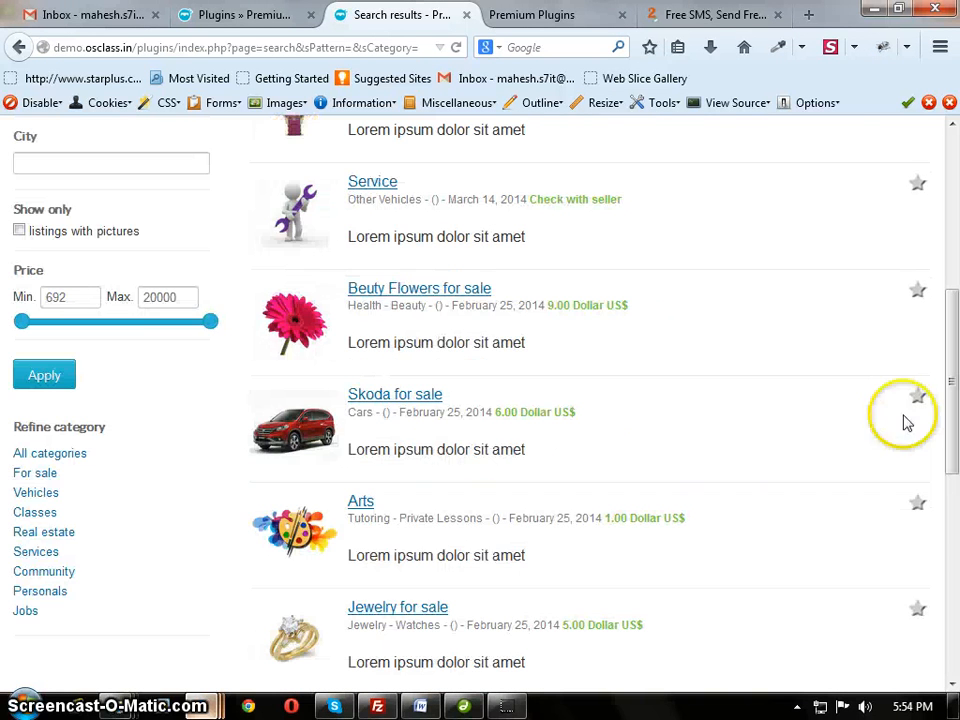
mouse_move(208, 288)
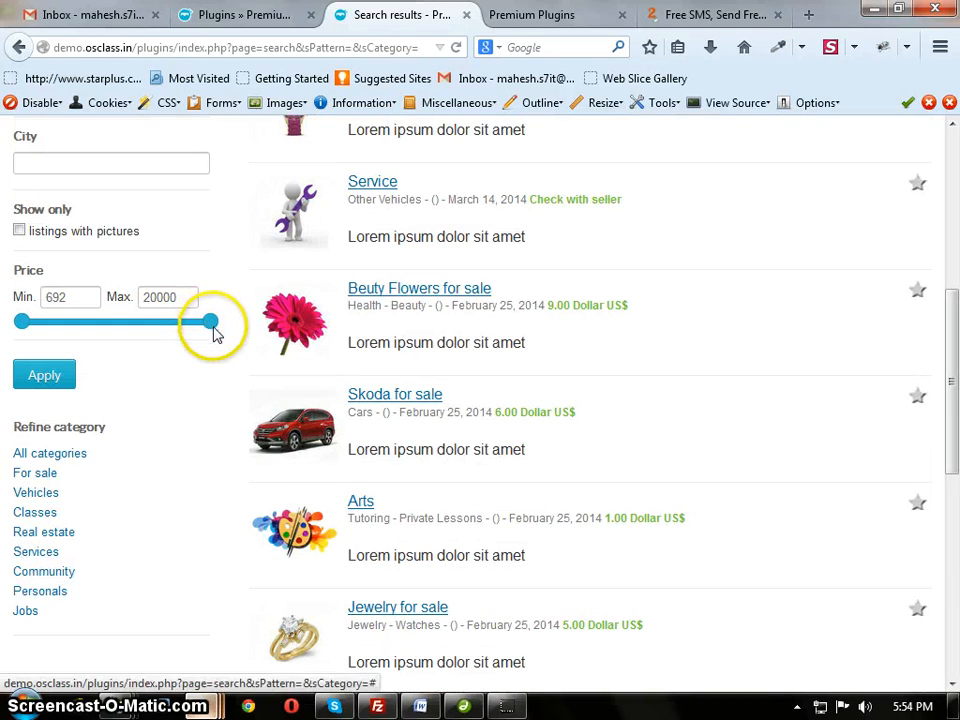
left_click(36, 472)
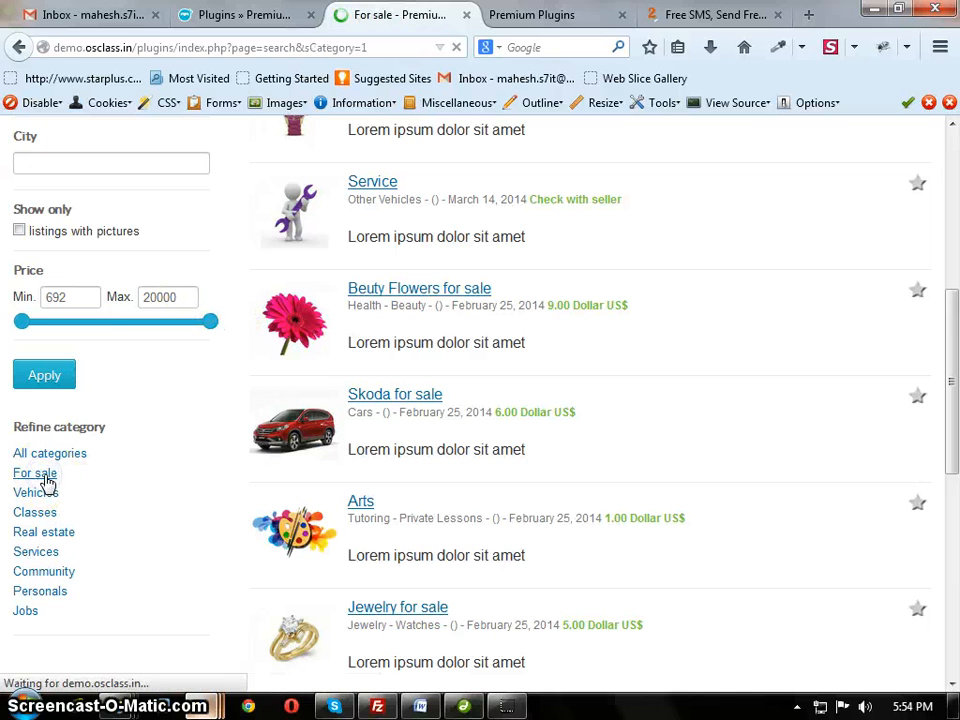
- In For sale, drag the slider maximum to 13952 and review the listings
left_click(36, 472)
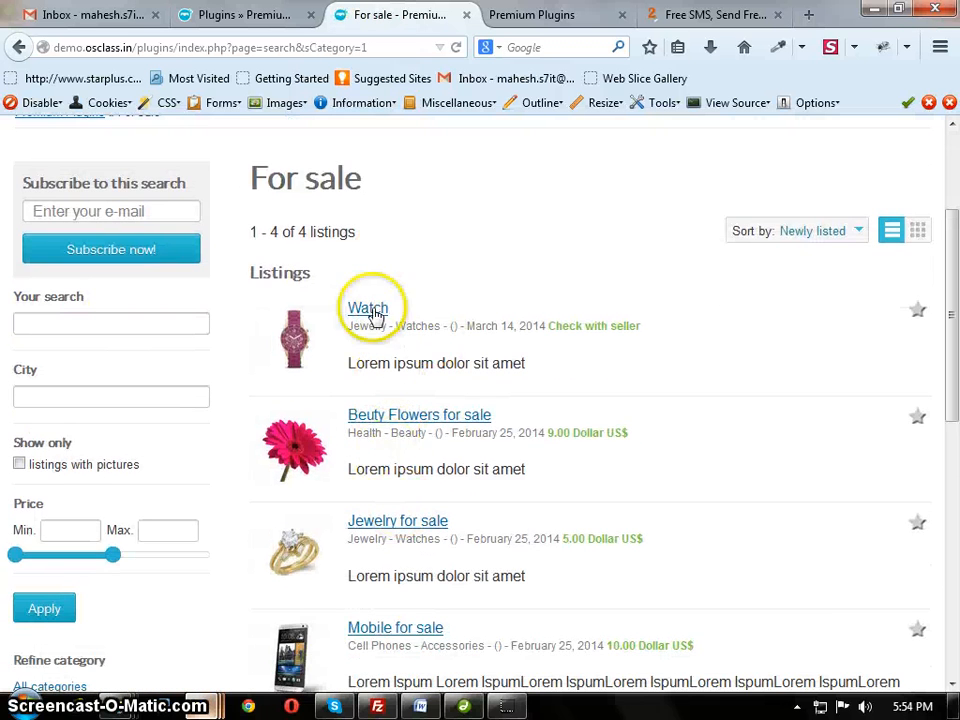
scroll("down", 3)
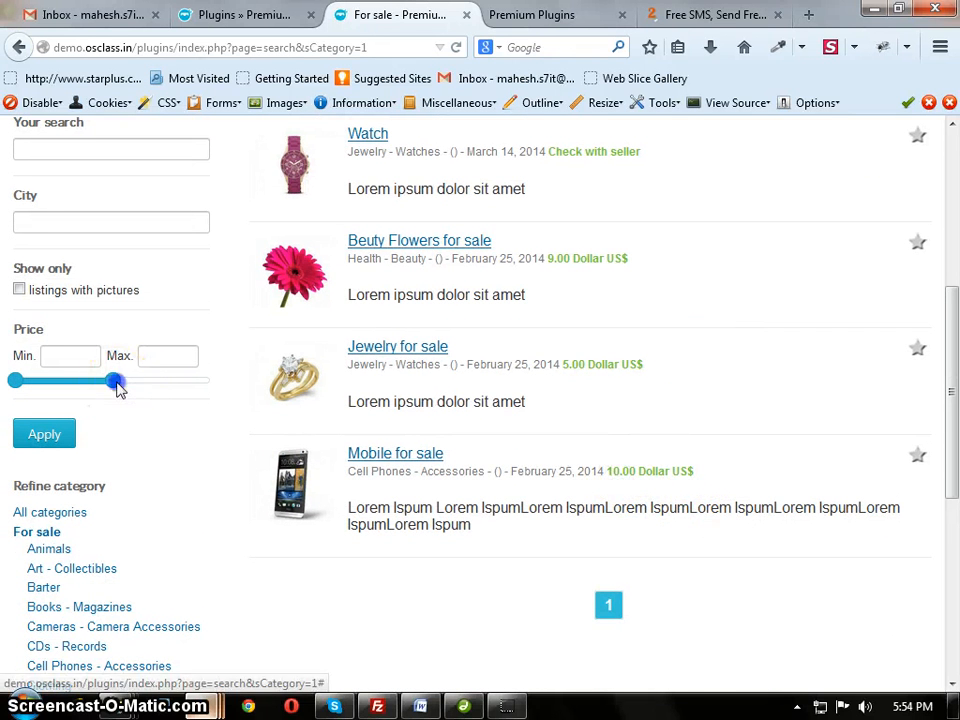
left_click_drag(116, 380, 152, 380)
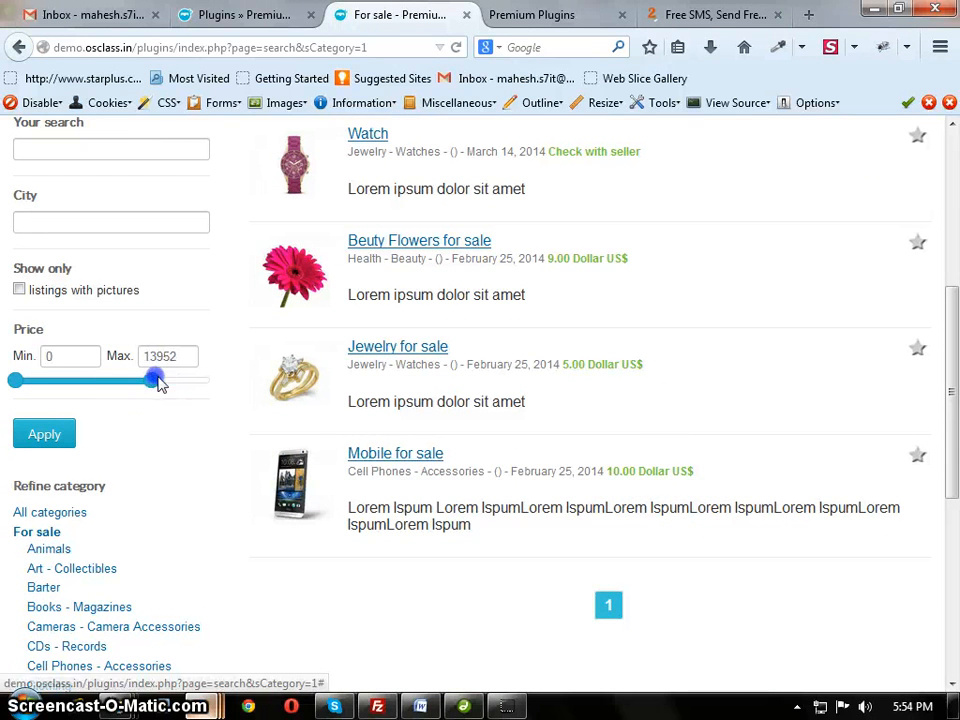
scroll("down", 3)
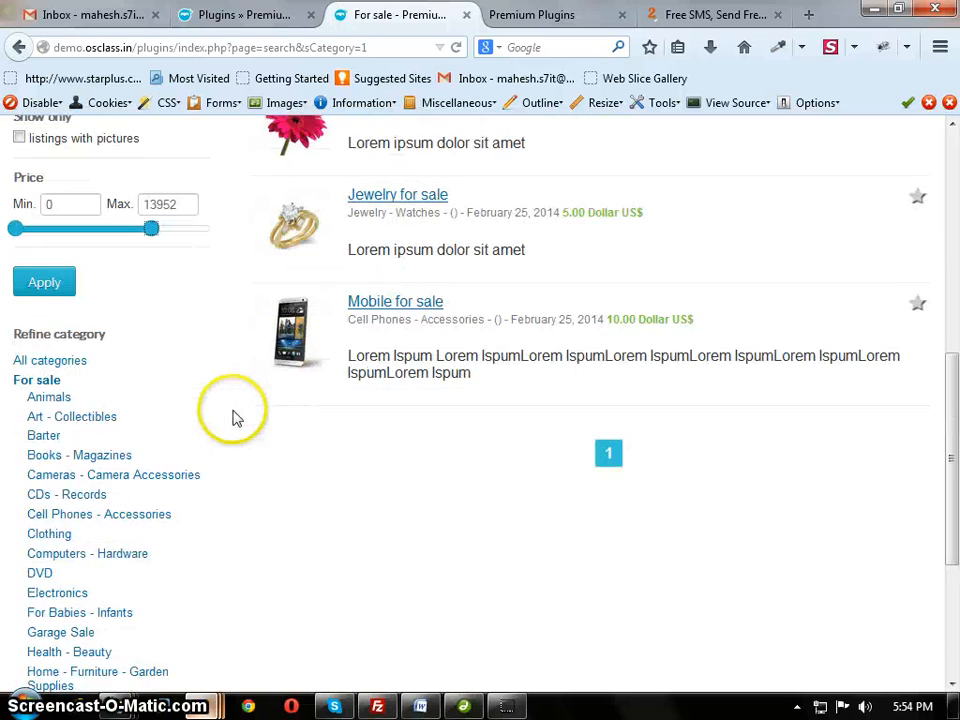
scroll("down", 3)
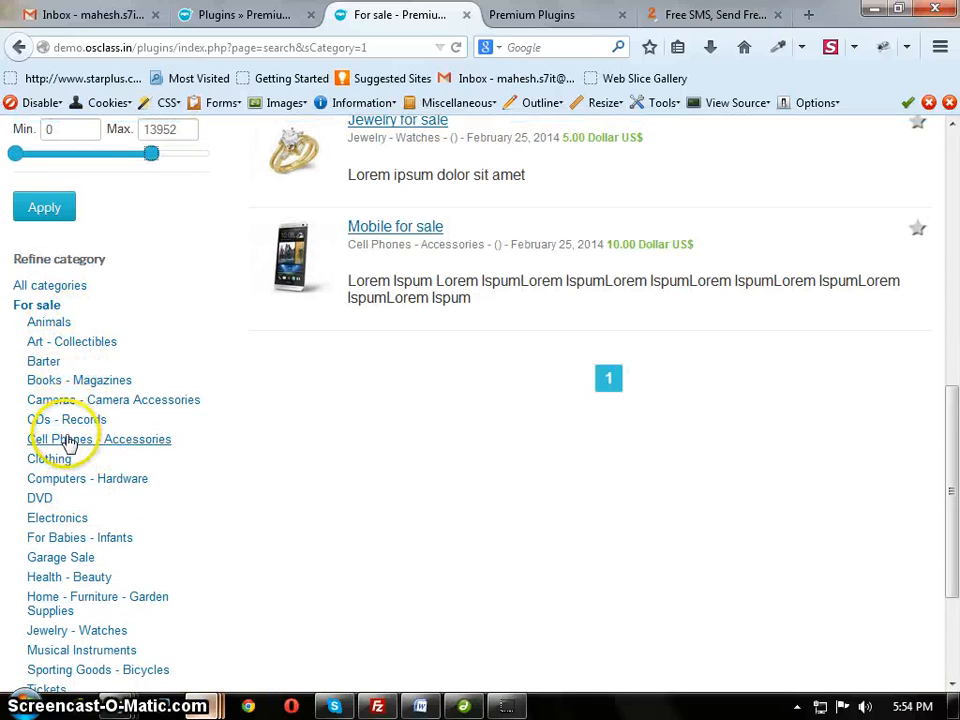
- Enter the Cell Phones - Accessories category and view its price range
left_click(98, 440)
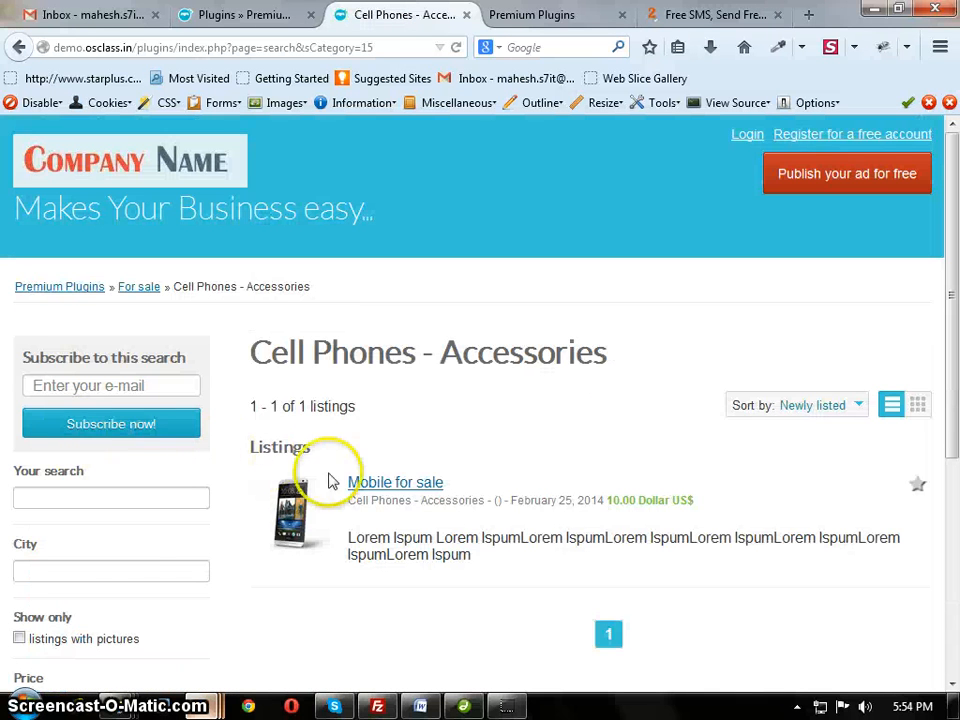
scroll("down", 3)
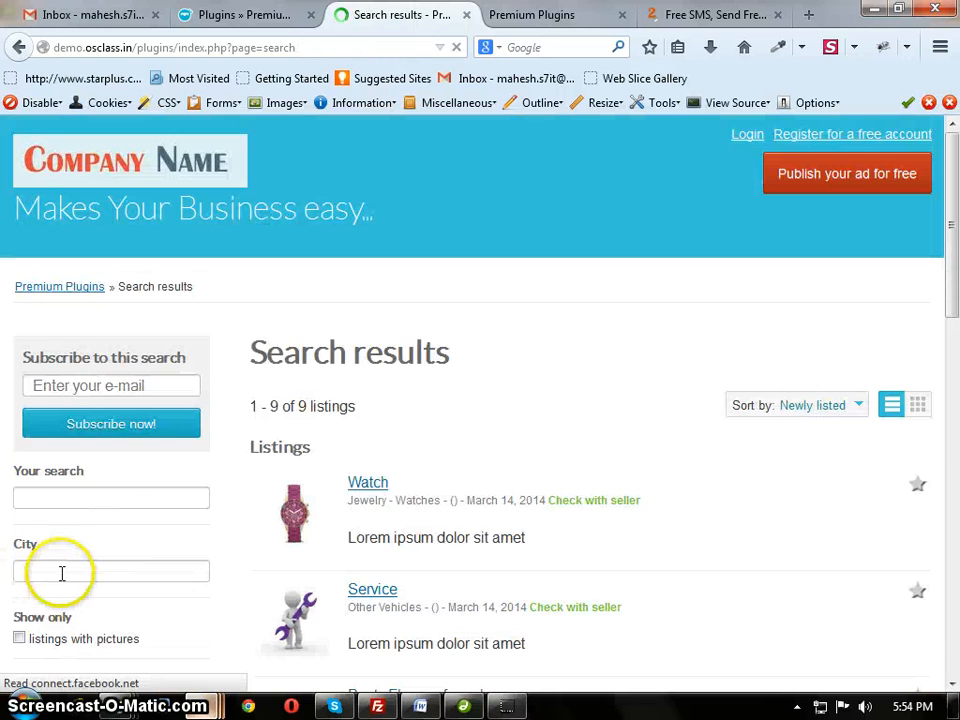
- On all results, push the slider maximum to 20000, then lower it to 16048
scroll("down", 3)
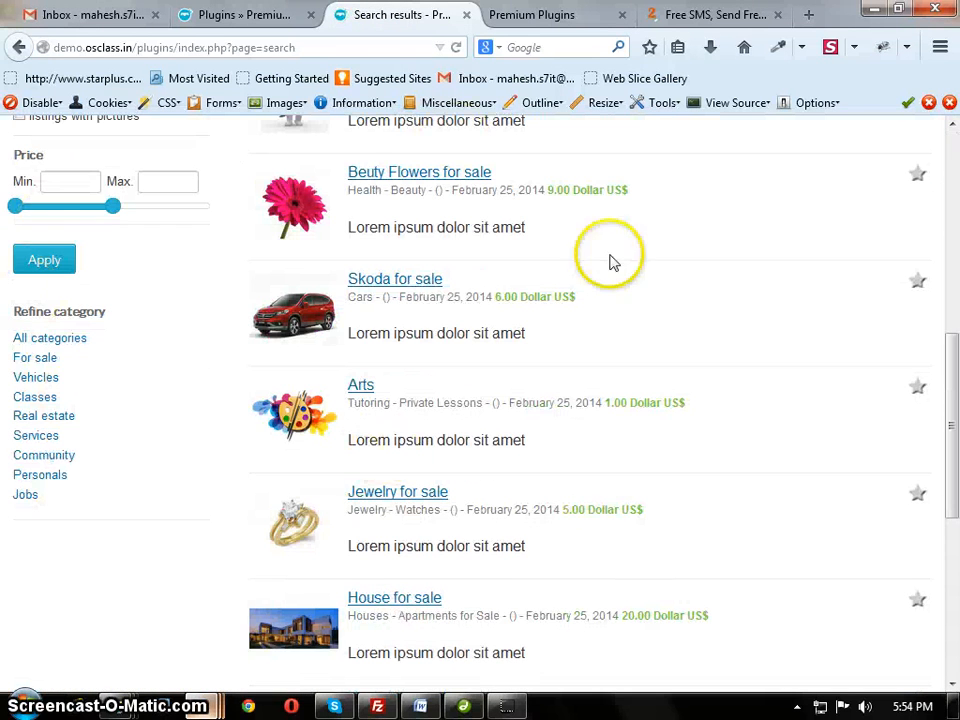
mouse_move(378, 288)
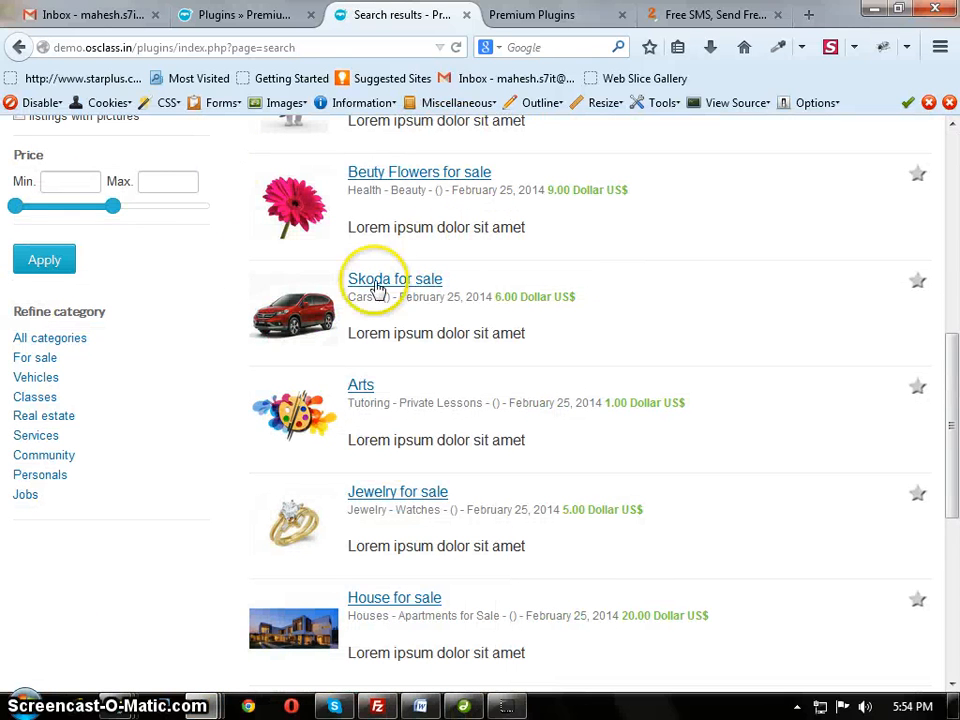
left_click_drag(116, 206, 218, 206)
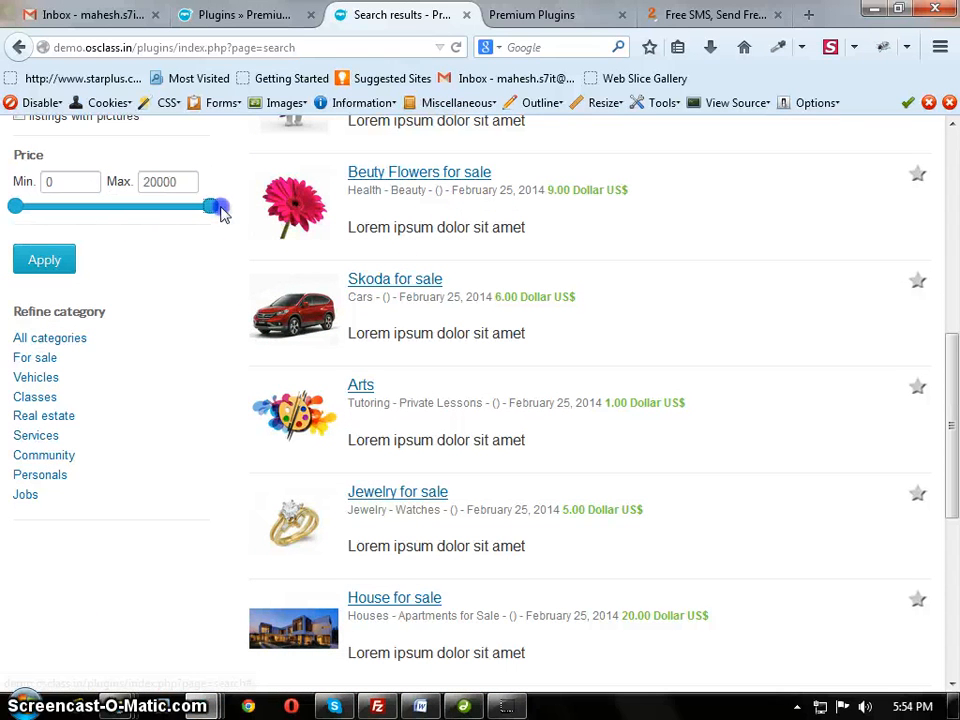
left_click_drag(218, 206, 168, 206)
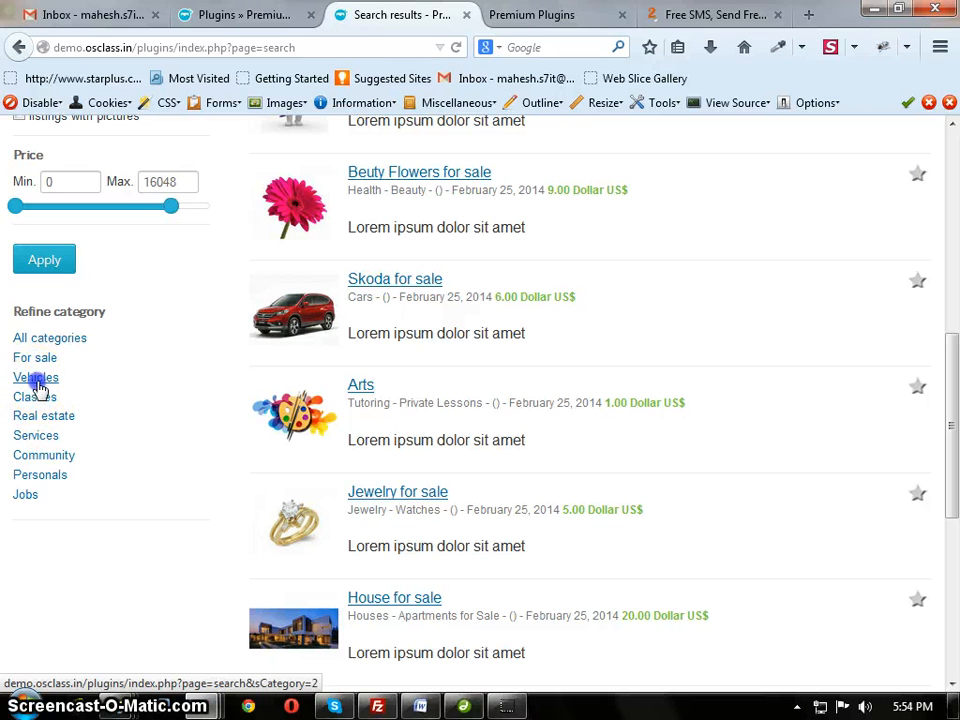
- Check the slider maximum in Vehicles (14333), then in the Cars subcategory (4)
left_click(36, 376)
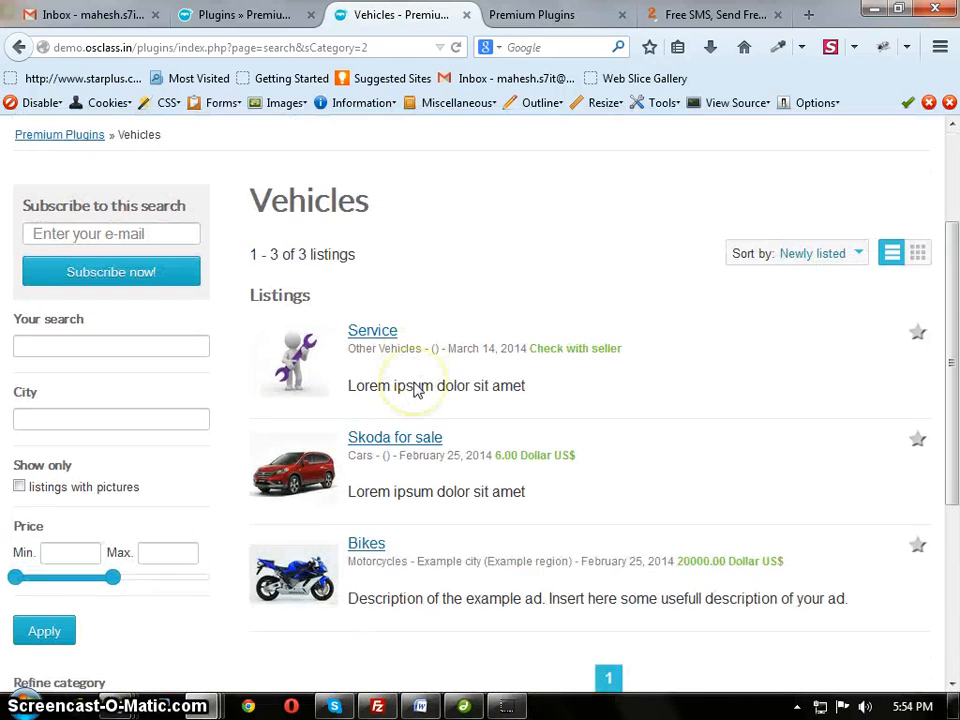
scroll("down", 3)
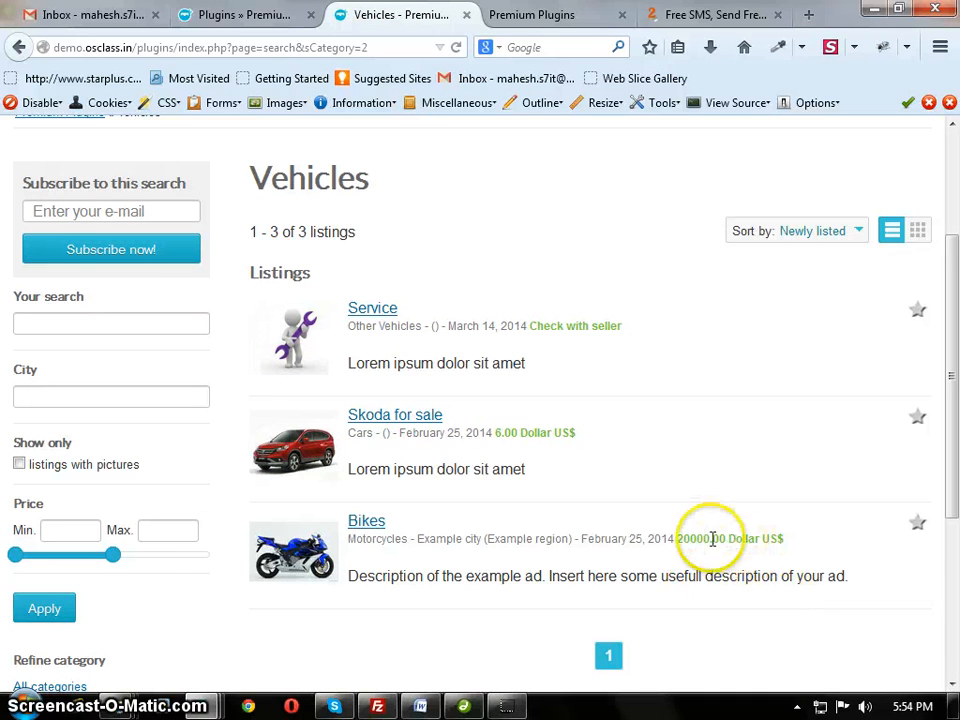
left_click_drag(110, 554, 216, 554)
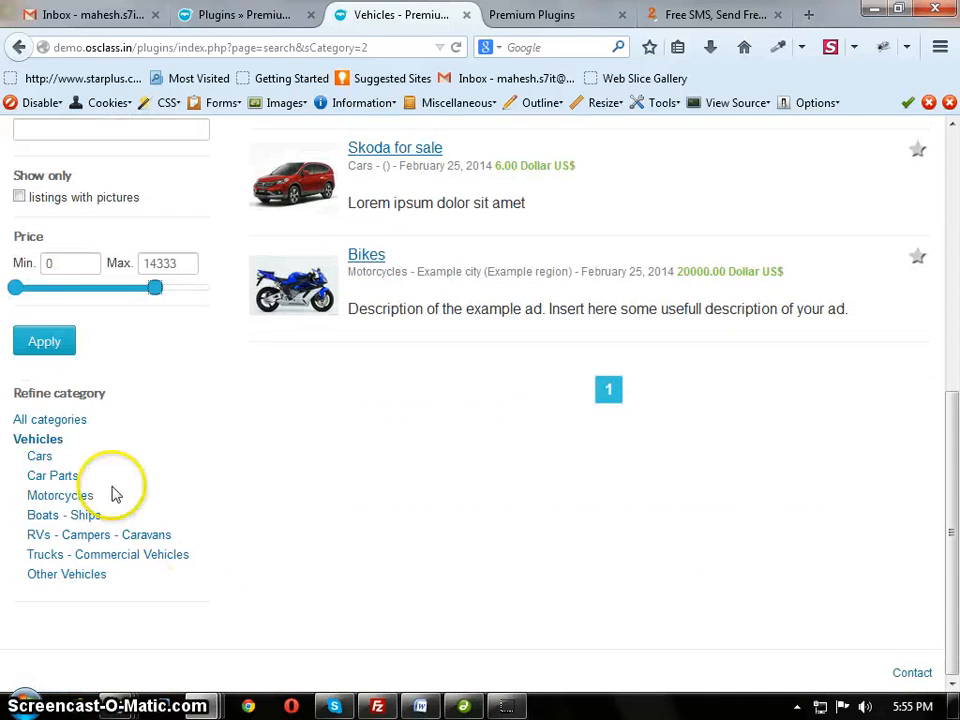
left_click(40, 456)
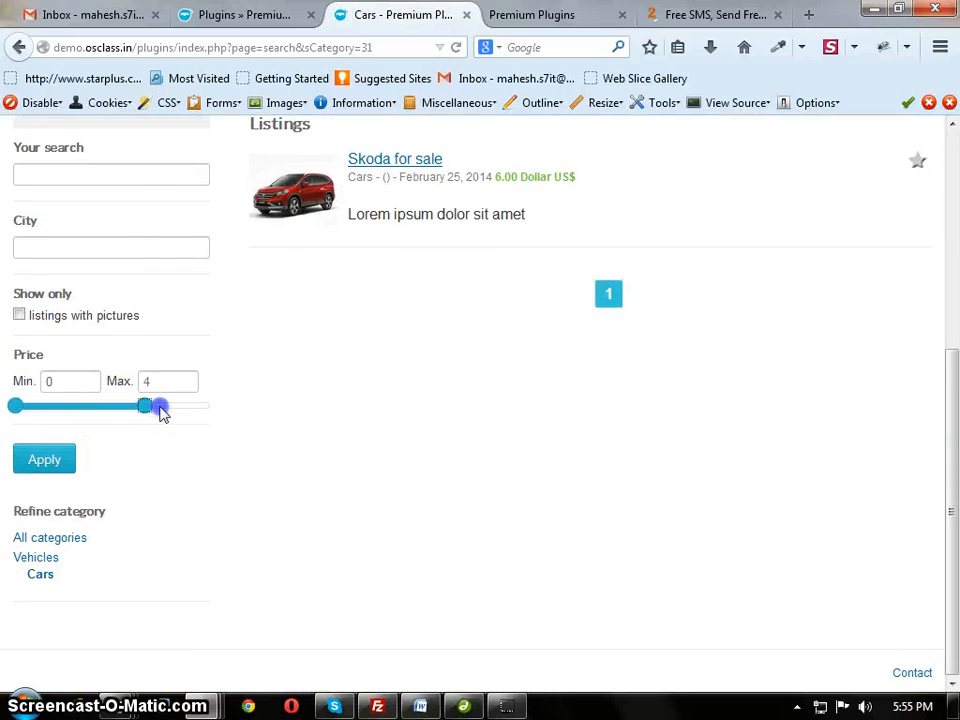
left_click_drag(144, 404, 208, 404)
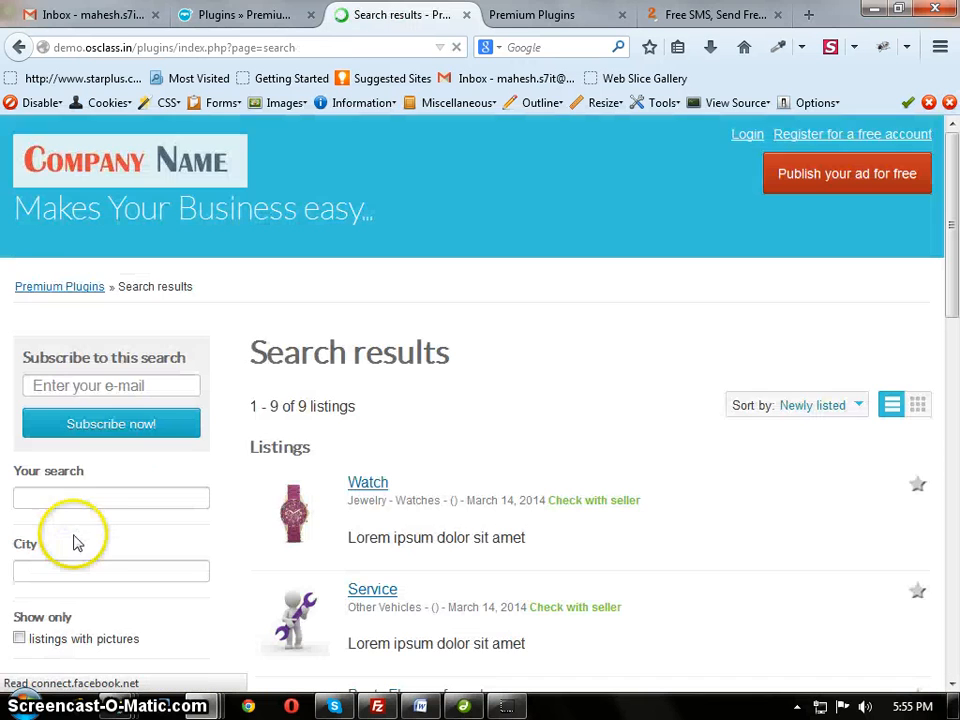
- Enter Real estate, drag the slider maximum to 13095, and head to Houses - Apartments for Sale
scroll("down", 3)
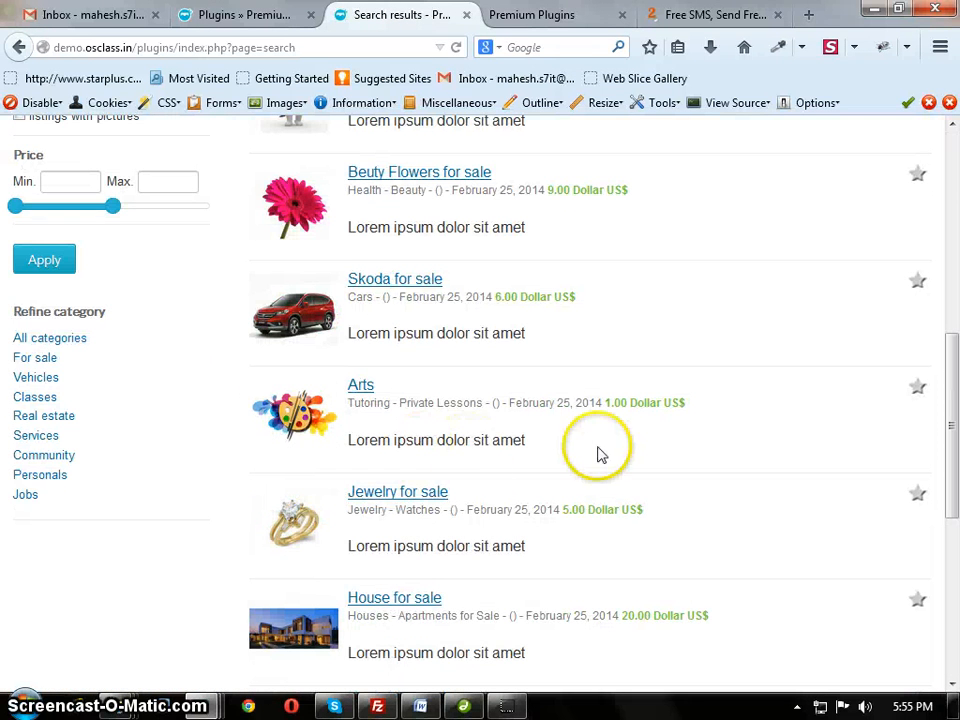
scroll("down", 3)
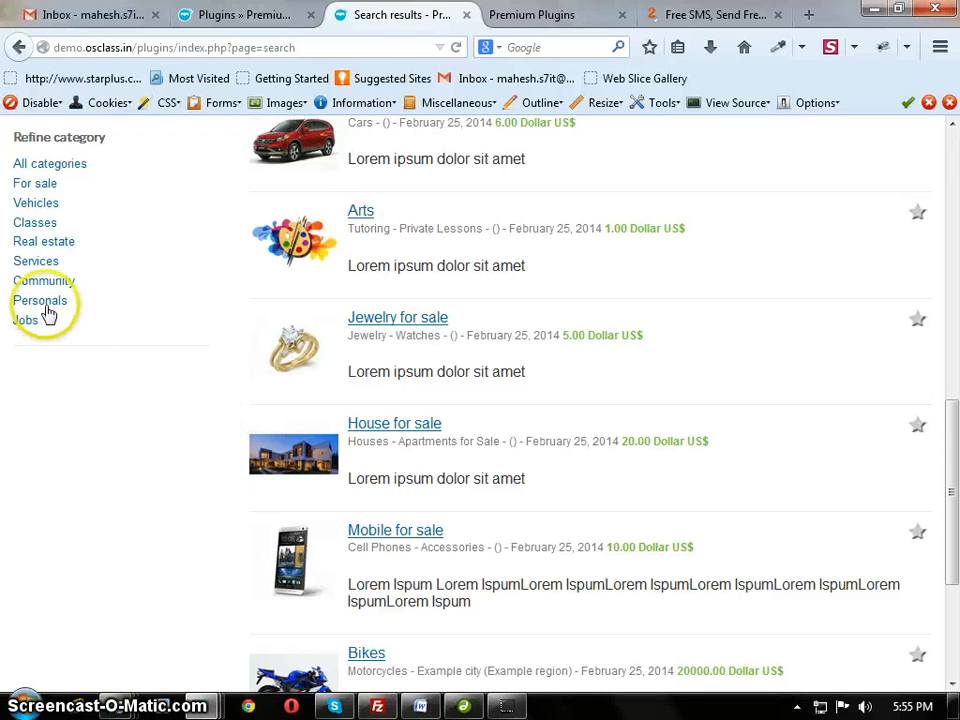
left_click(44, 240)
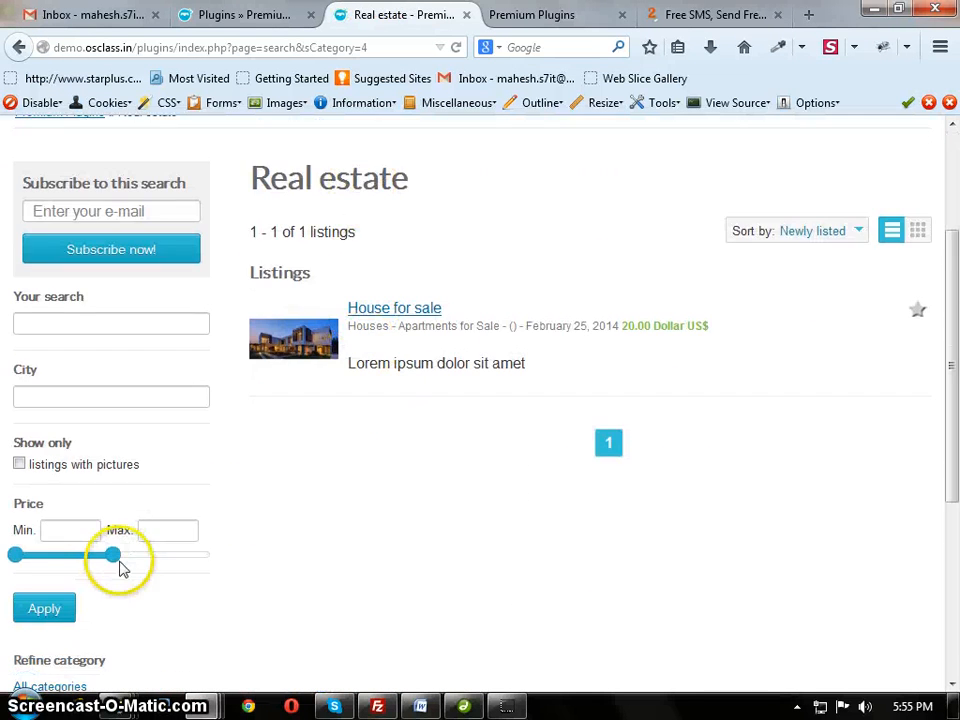
left_click_drag(112, 556, 142, 552)
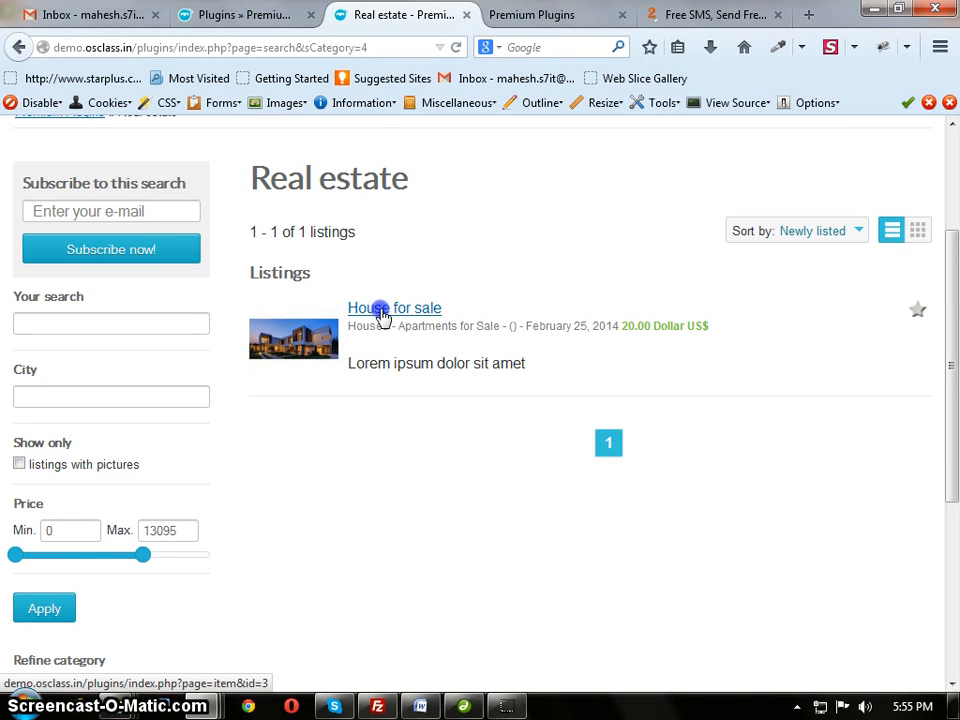
scroll("down", 3)
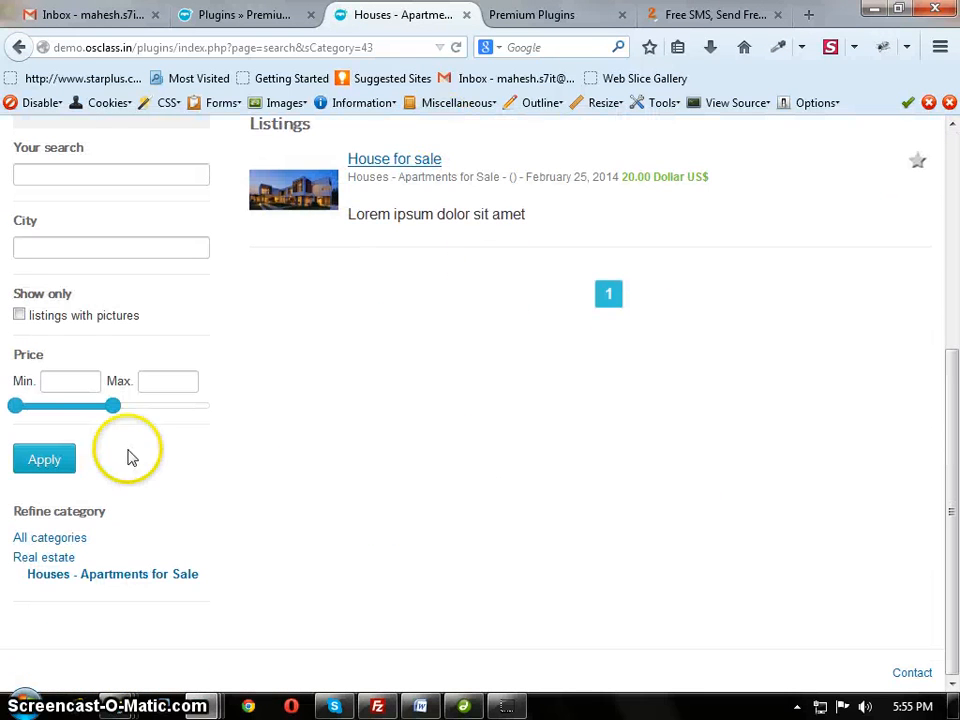
- Narrow the price slider from the full 0–20 range to a minimum of 4 and maximum of 11
left_click_drag(112, 404, 212, 408)
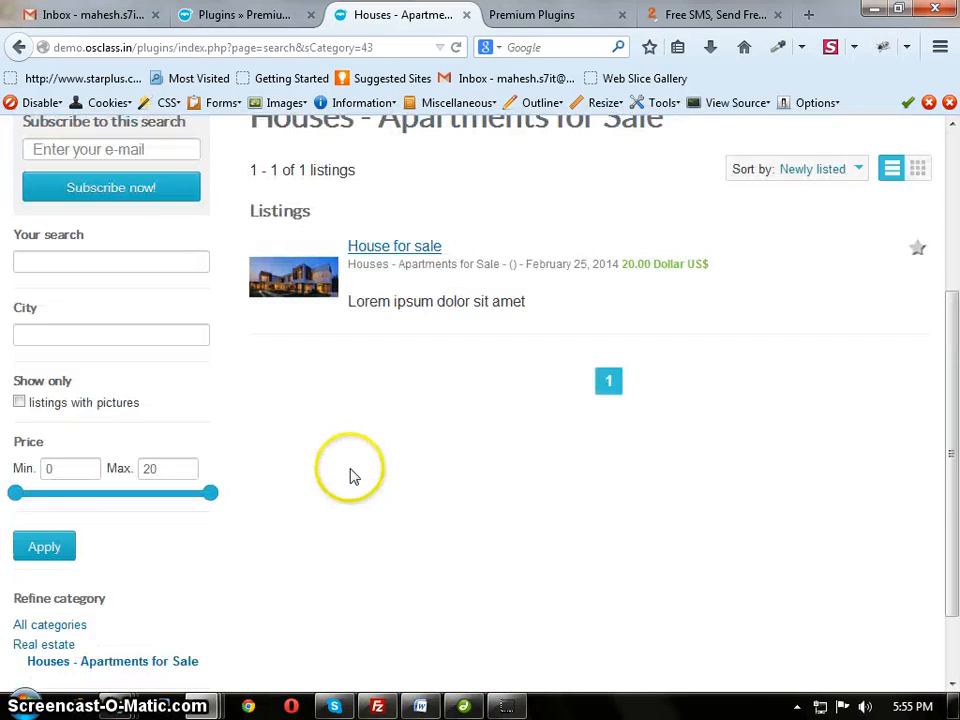
scroll("down", 3)
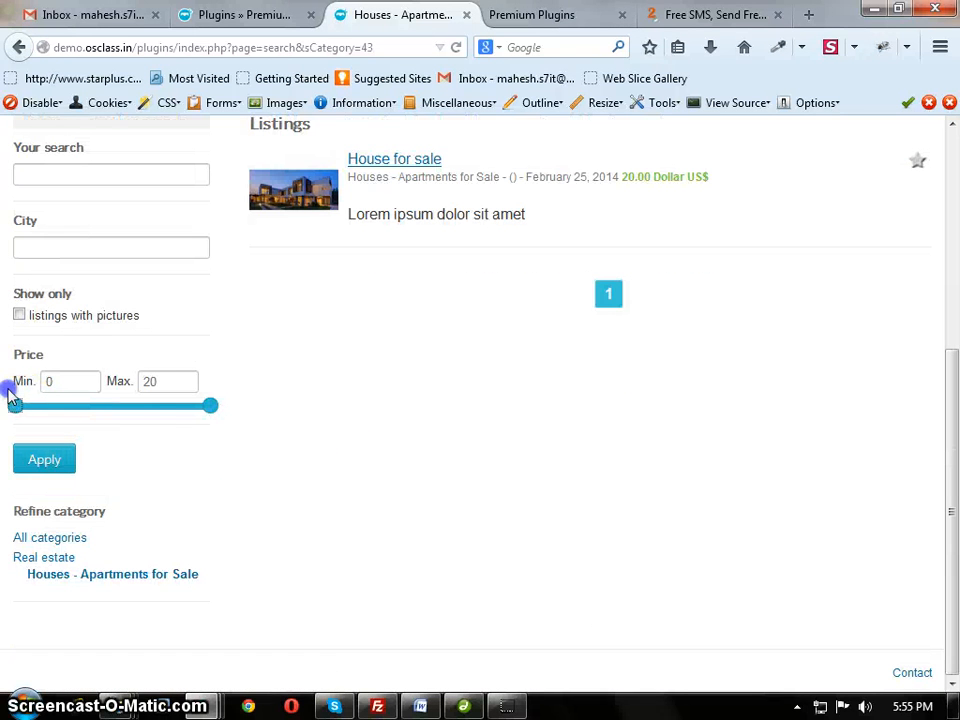
left_click_drag(210, 404, 122, 404)
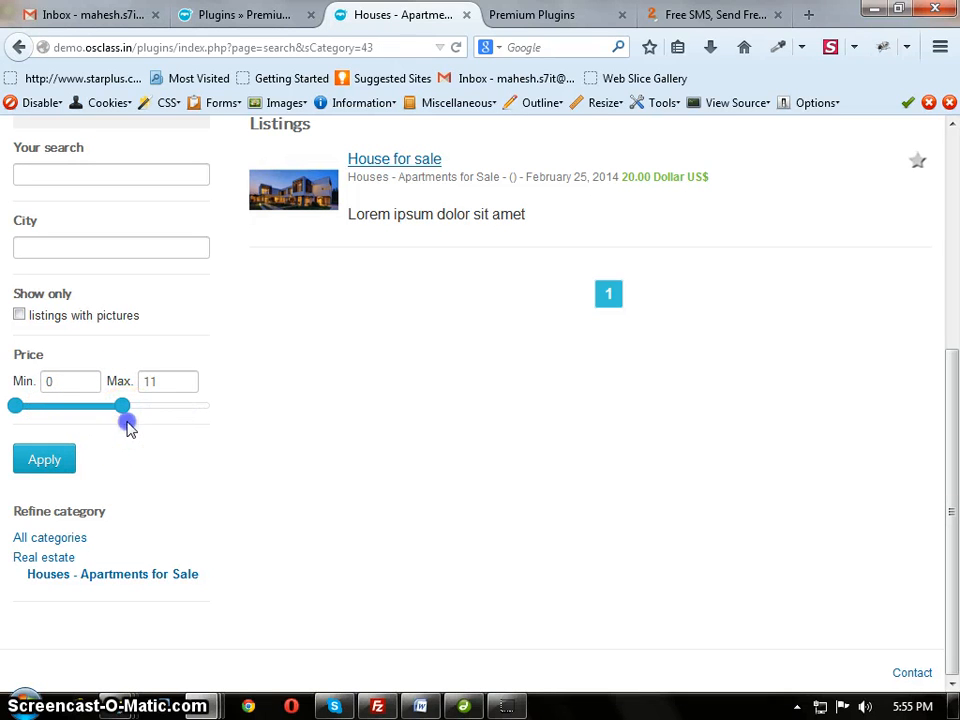
left_click_drag(16, 404, 54, 404)
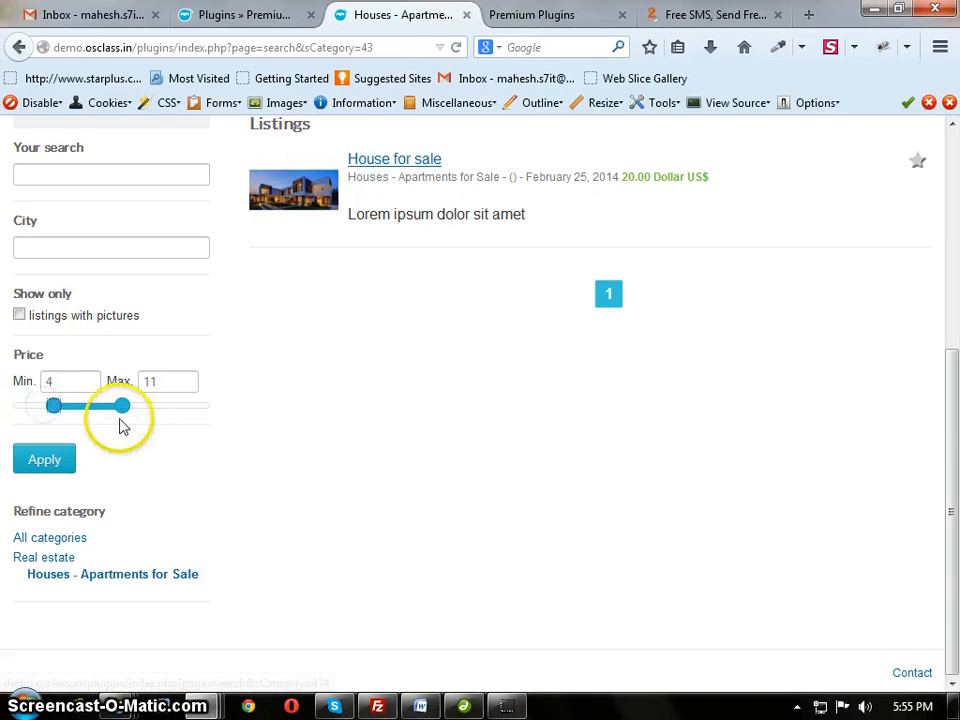